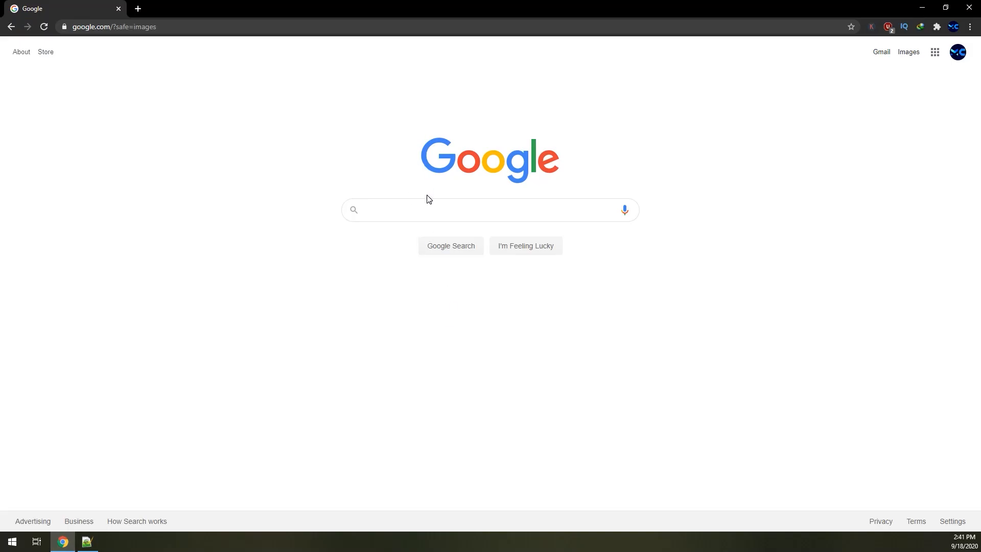
Step: Search Google for 'intellij' and open the JetBrains 'IntelliJ IDEA: The Java IDE' page
{"action": "left_click", "coordinate": [476, 209]}
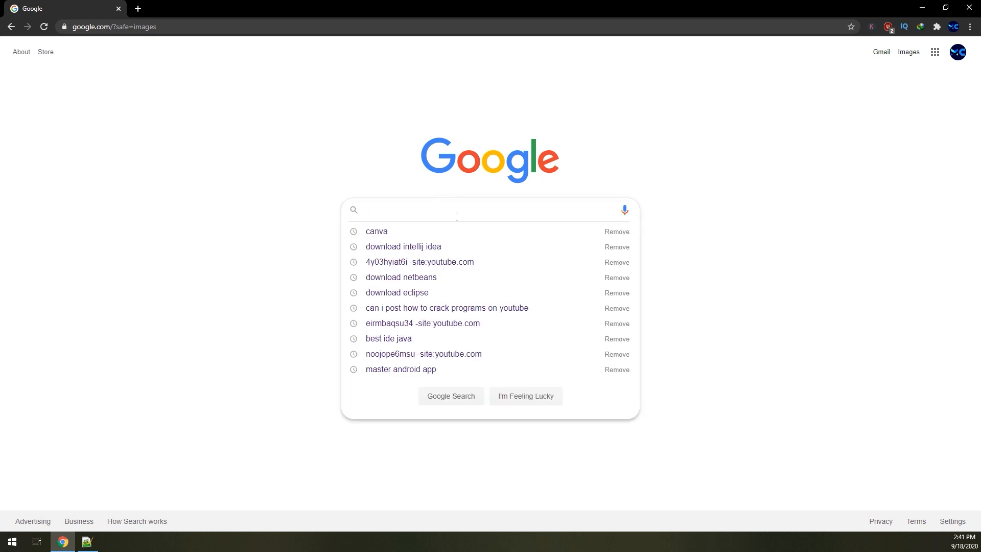
{"action": "type", "text": "intelli"}
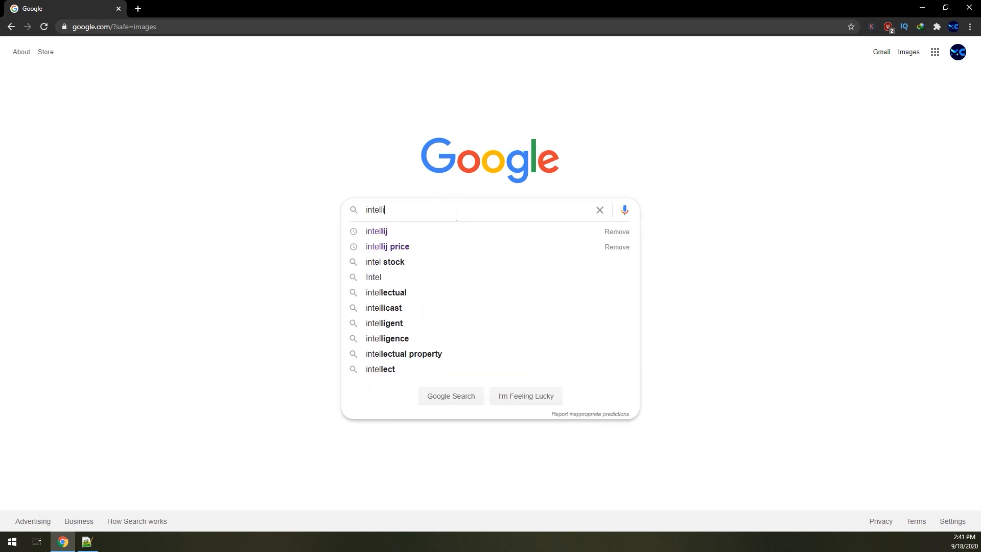
{"action": "left_click", "coordinate": [376, 231]}
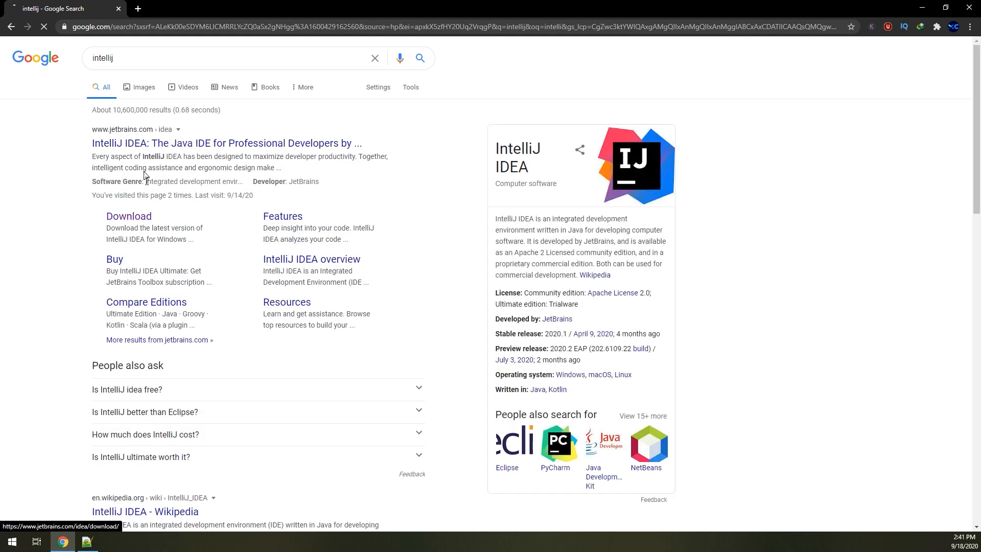
{"action": "left_click", "coordinate": [226, 142]}
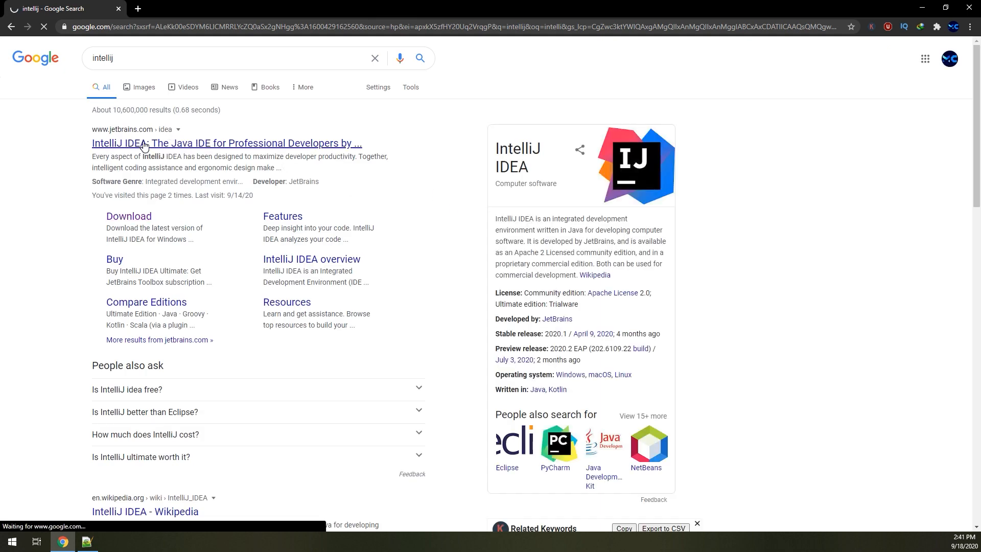
{"action": "left_click", "coordinate": [226, 143]}
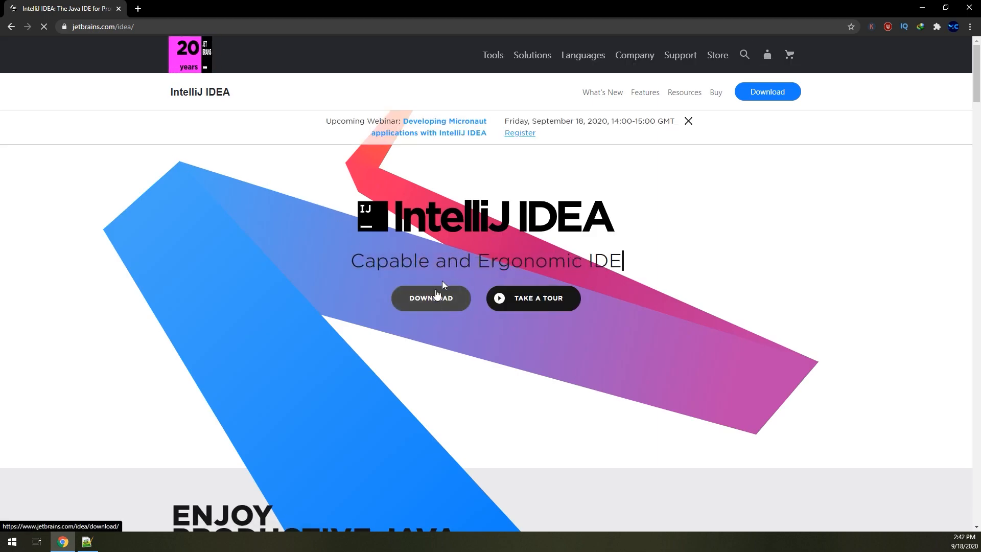
Step: Open the Windows download page and highlight the Java, Kotlin, Groovy, Scala comparison row
{"action": "left_click", "coordinate": [430, 298]}
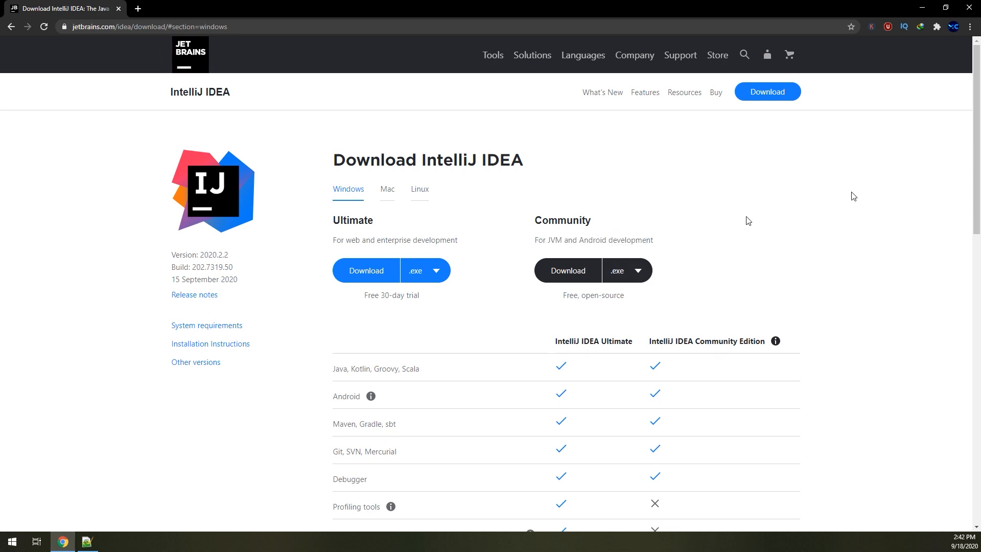
{"action": "scroll", "scroll_direction": "down", "scroll_amount": 3}
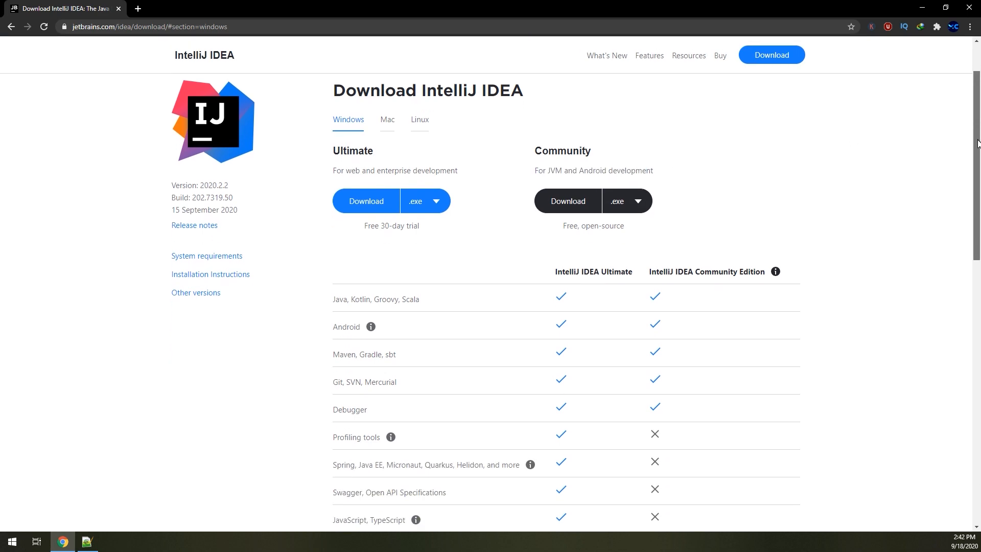
{"action": "scroll", "scroll_direction": "down", "scroll_amount": 3}
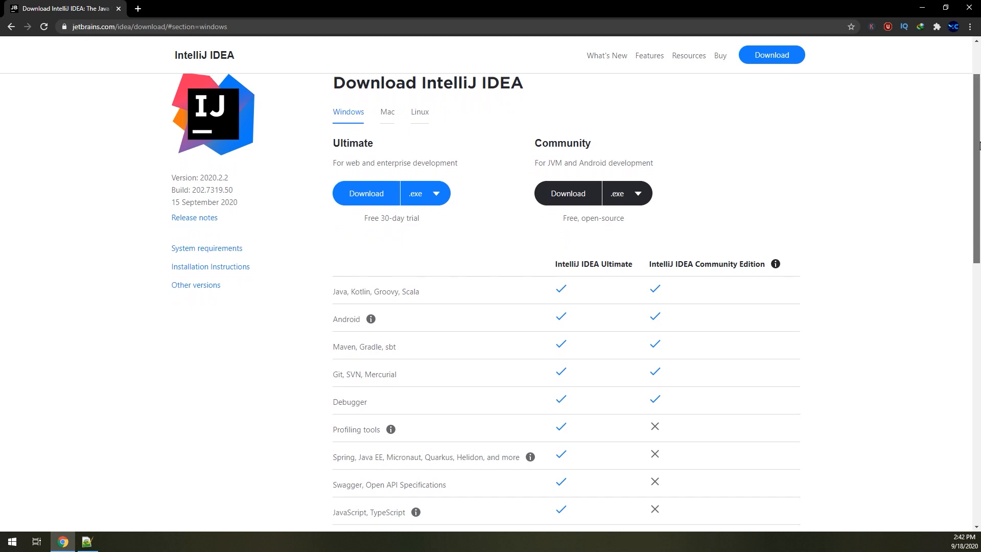
{"action": "scroll", "scroll_direction": "down", "scroll_amount": 3}
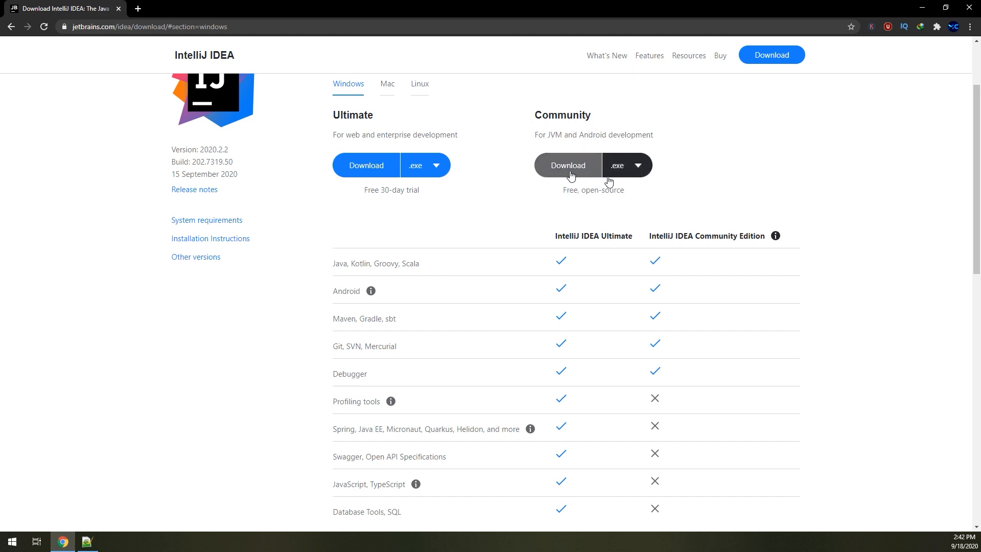
{"action": "scroll", "scroll_direction": "down", "scroll_amount": 3}
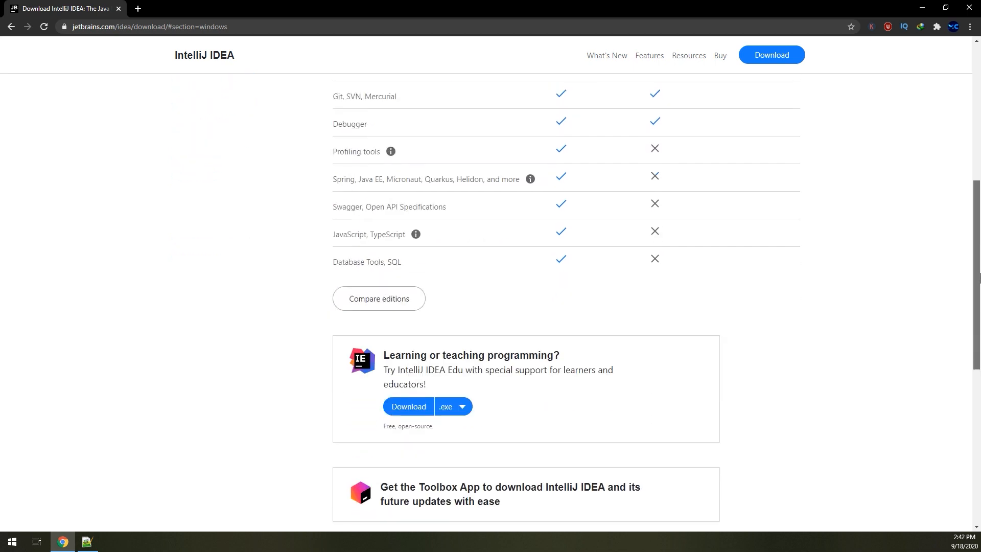
{"action": "scroll", "scroll_direction": "up", "scroll_amount": 3}
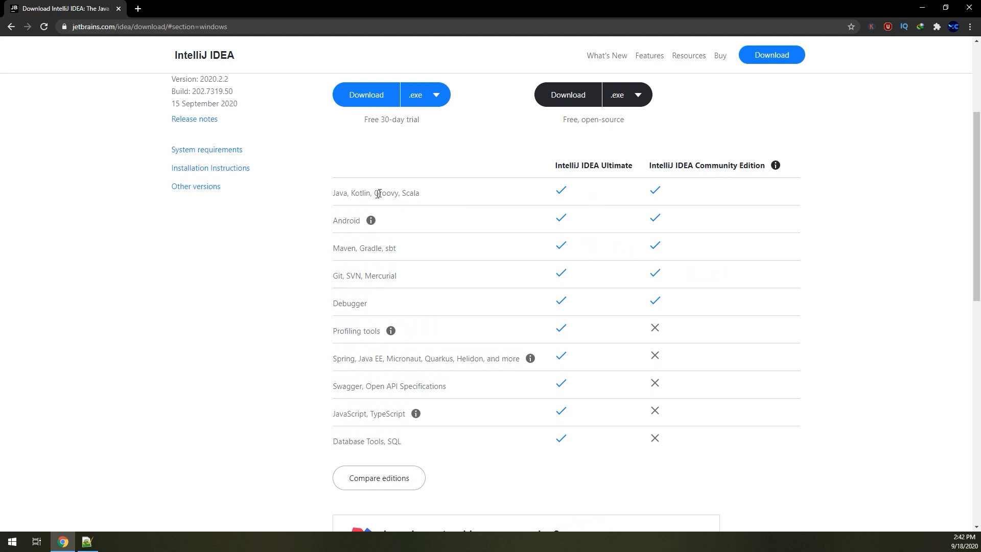
{"action": "left_click_drag", "start_coordinate": [333, 193], "coordinate": [386, 192]}
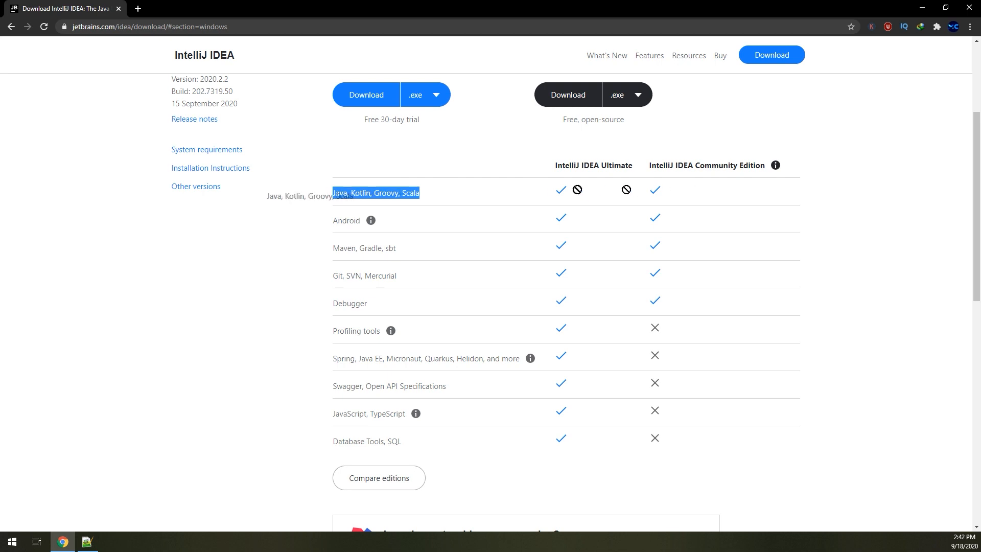
{"action": "mouse_move", "coordinate": [603, 188]}
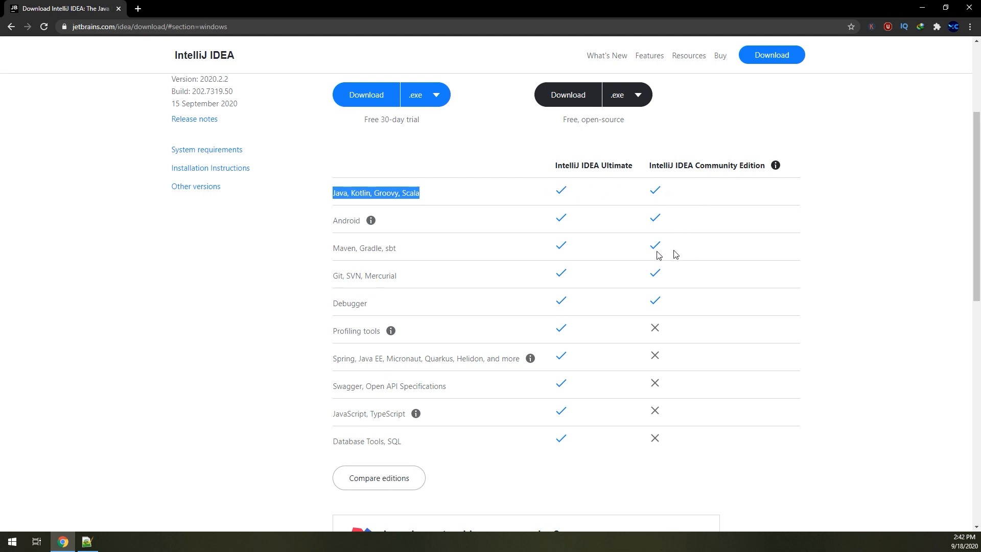
{"action": "mouse_move", "coordinate": [364, 262]}
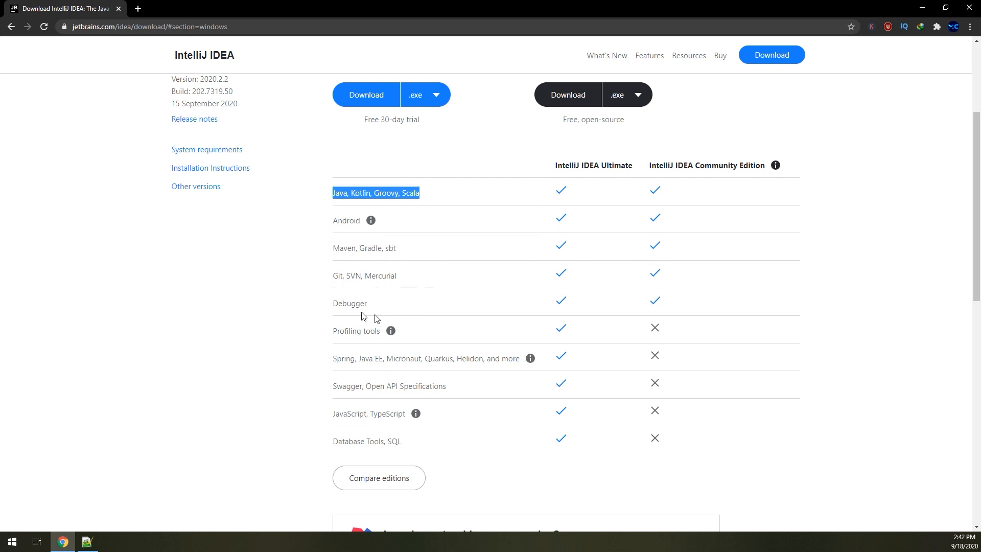
{"action": "mouse_move", "coordinate": [654, 351]}
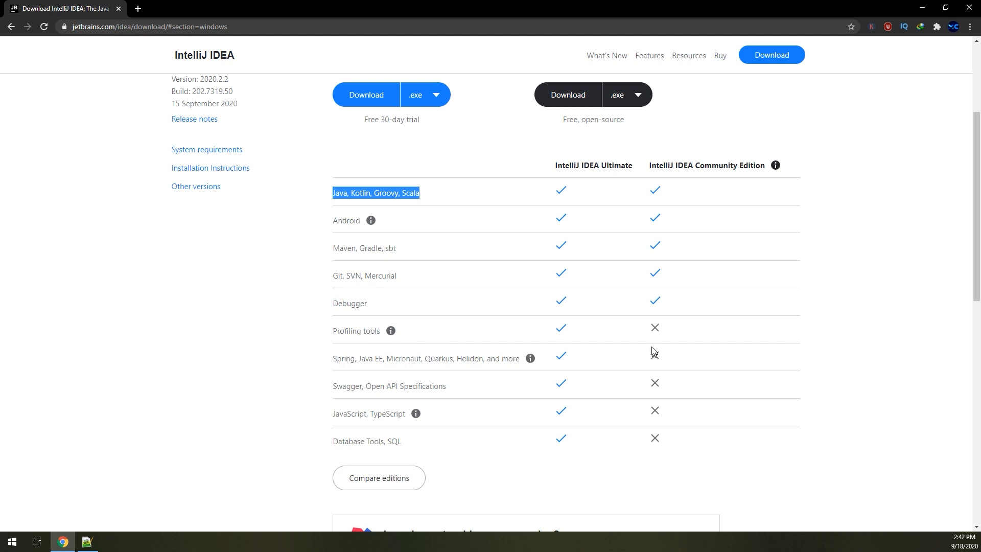
{"action": "mouse_move", "coordinate": [662, 340]}
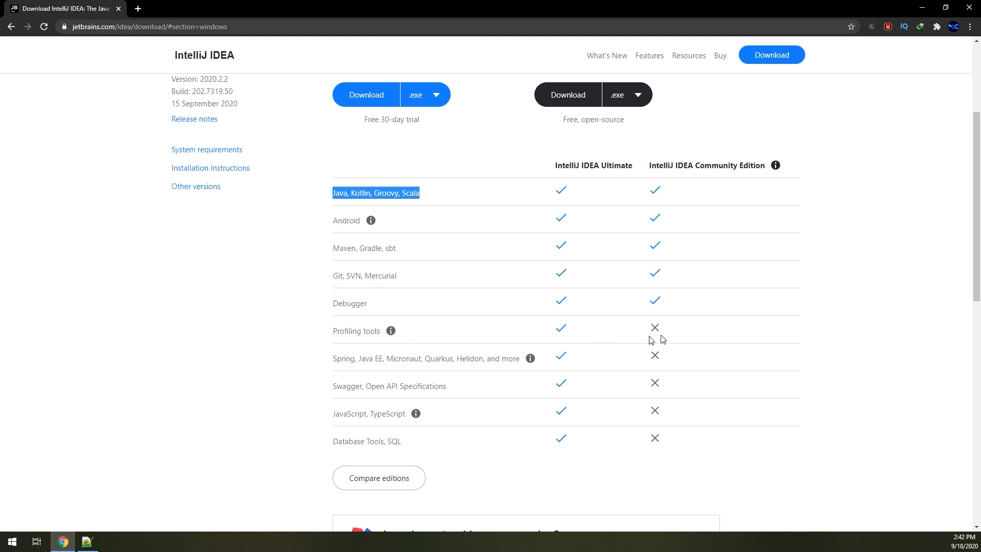
{"action": "mouse_move", "coordinate": [641, 337]}
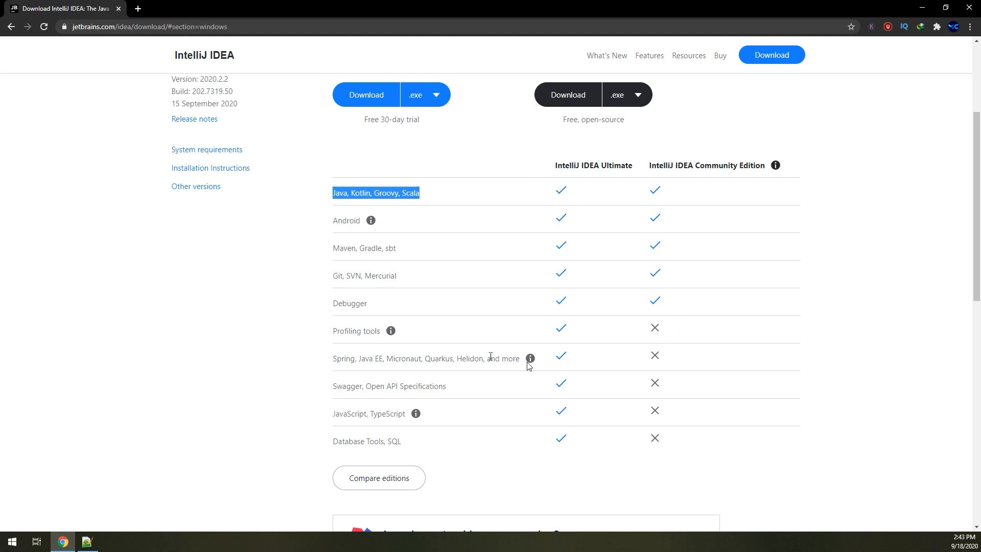
{"action": "mouse_move", "coordinate": [520, 388]}
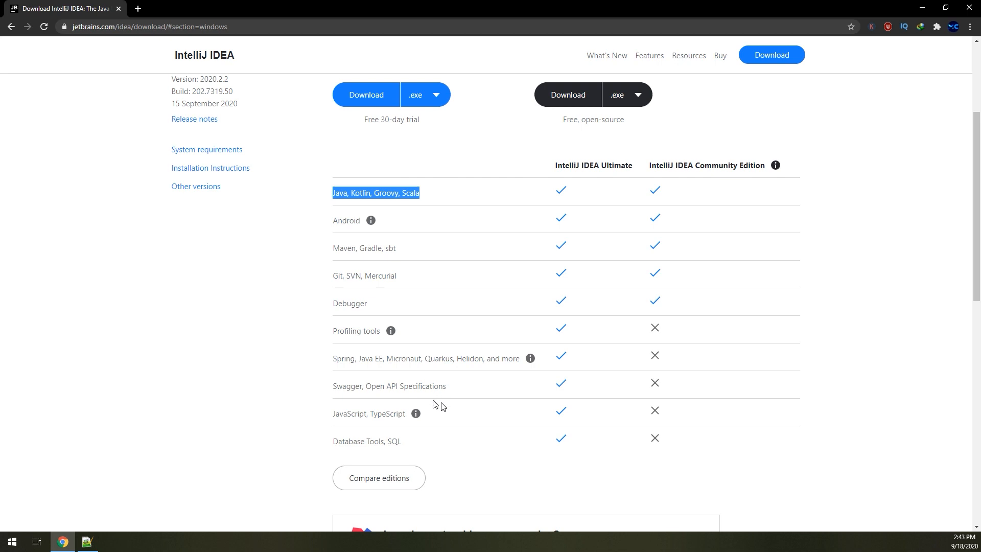
{"action": "mouse_move", "coordinate": [416, 452]}
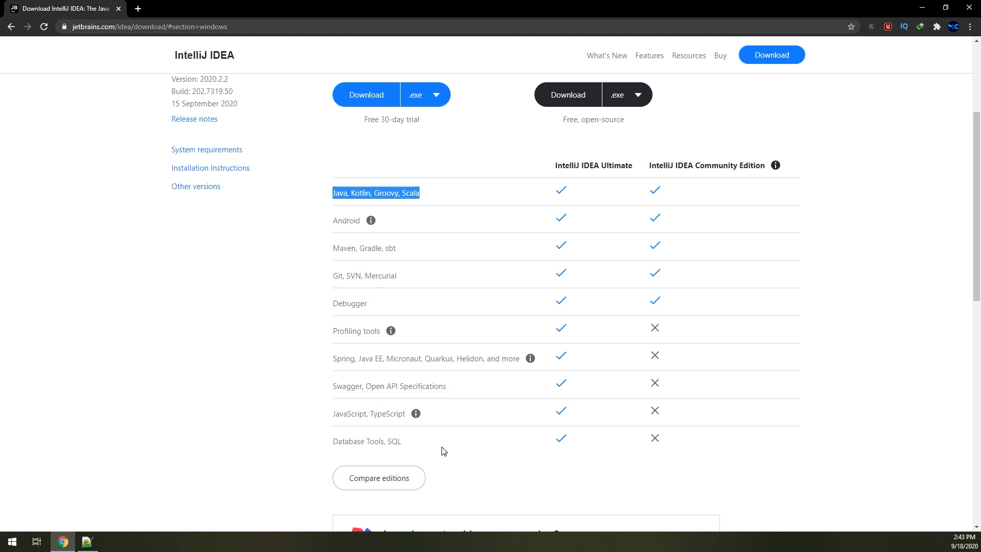
{"action": "mouse_move", "coordinate": [634, 343]}
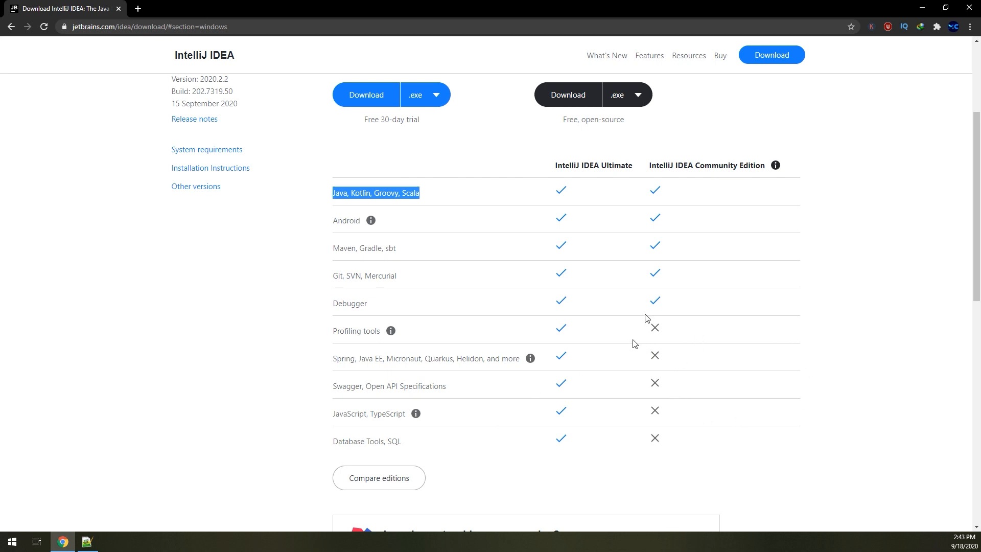
Step: Dismiss the Community download and request the Ultimate installer ideaIU-2020.2.2.exe instead
{"action": "left_click", "coordinate": [566, 95]}
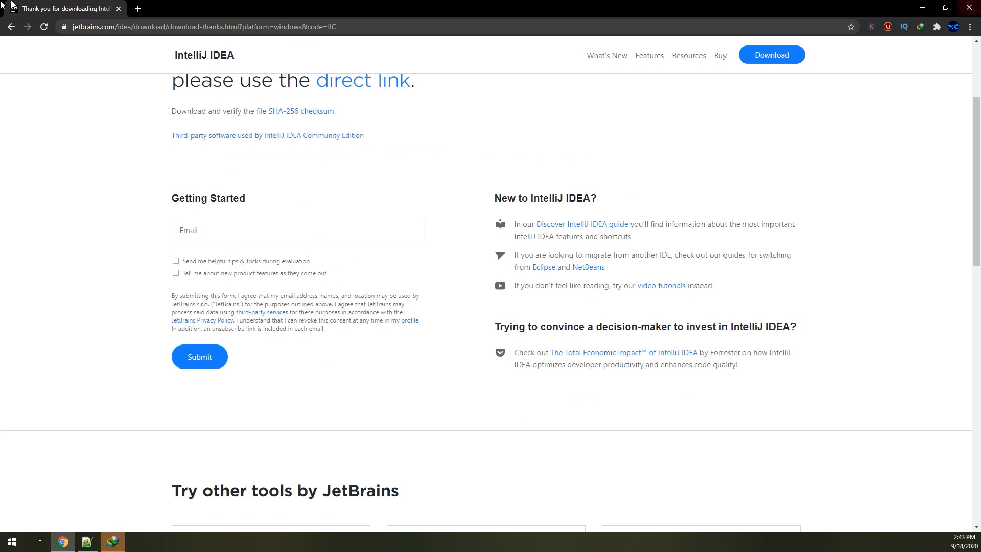
{"action": "left_click", "coordinate": [361, 80]}
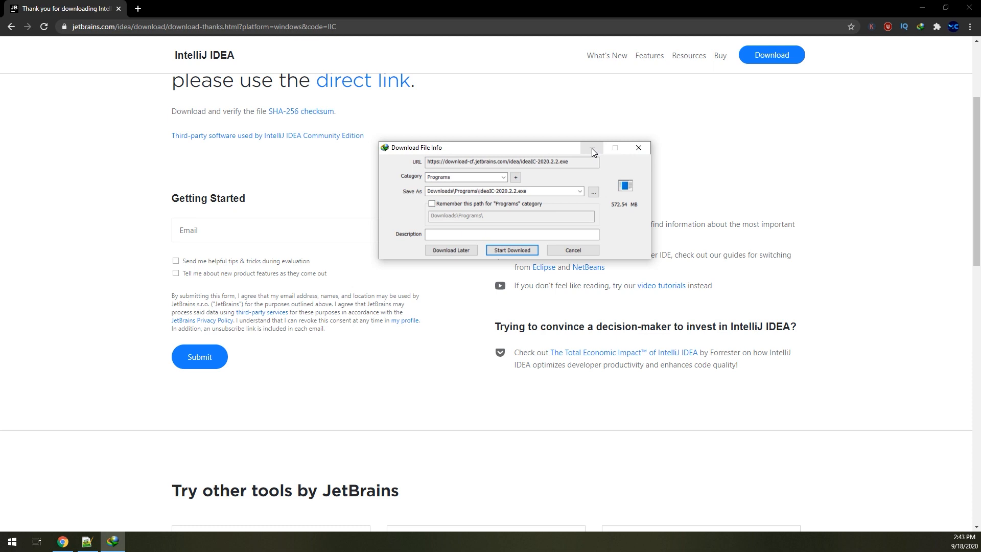
{"action": "left_click", "coordinate": [511, 252]}
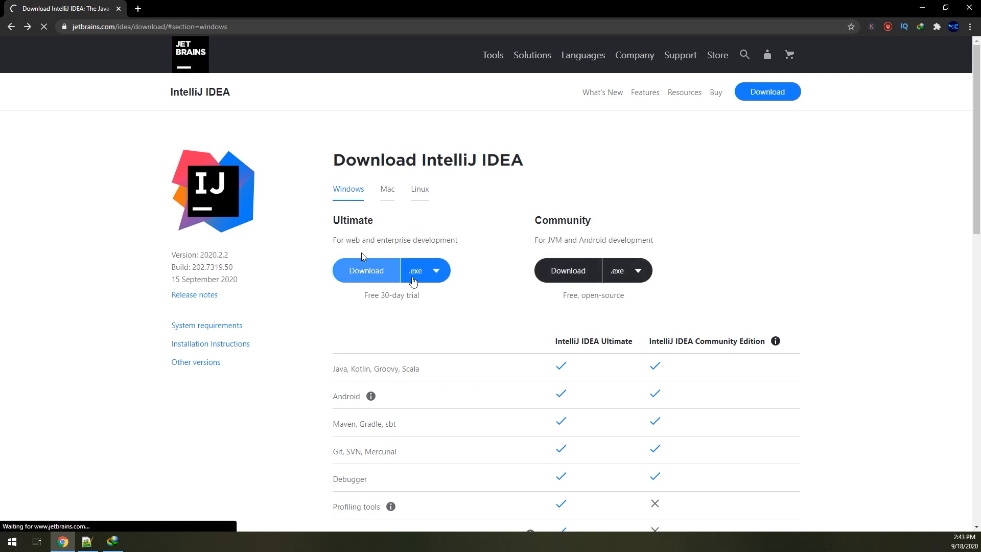
{"action": "left_click", "coordinate": [365, 270]}
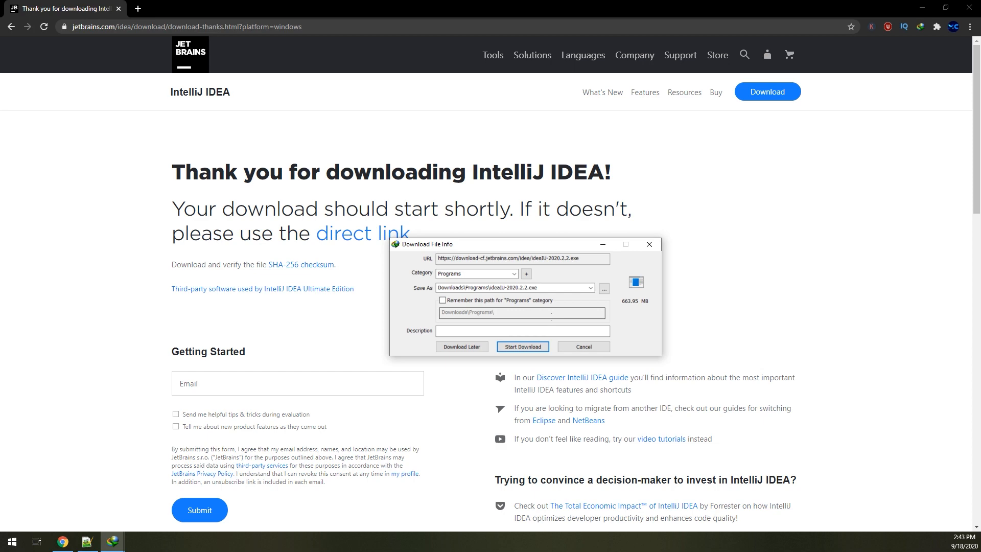
Step: Run the Ultimate installer, keeping the default folder and adding a 64-bit launcher shortcut
{"action": "left_click", "coordinate": [522, 346]}
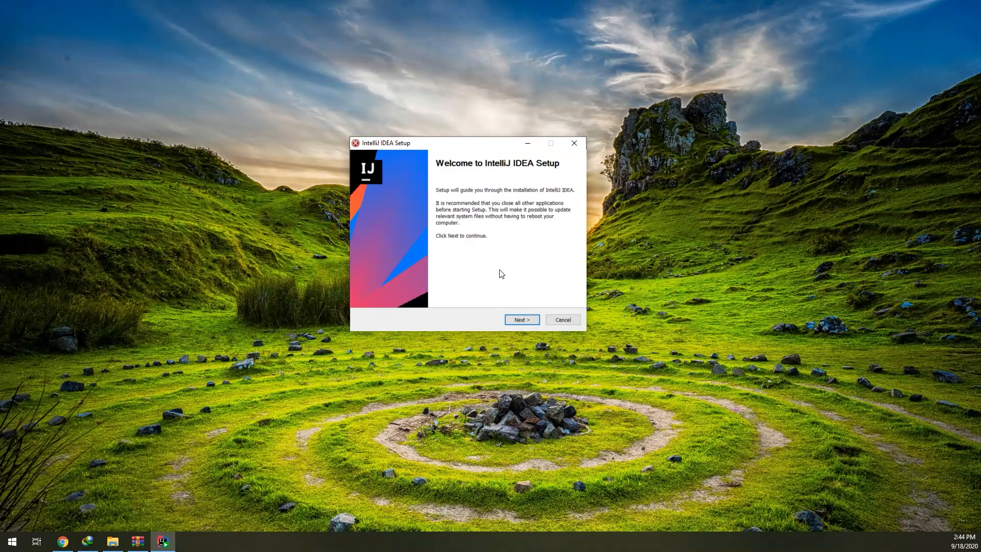
{"action": "mouse_move", "coordinate": [387, 159]}
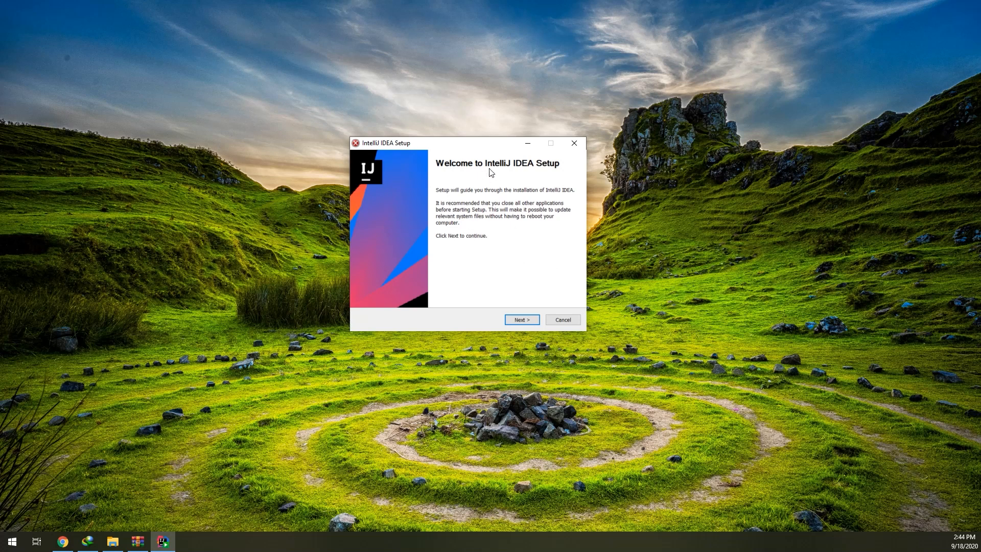
{"action": "left_click", "coordinate": [521, 320]}
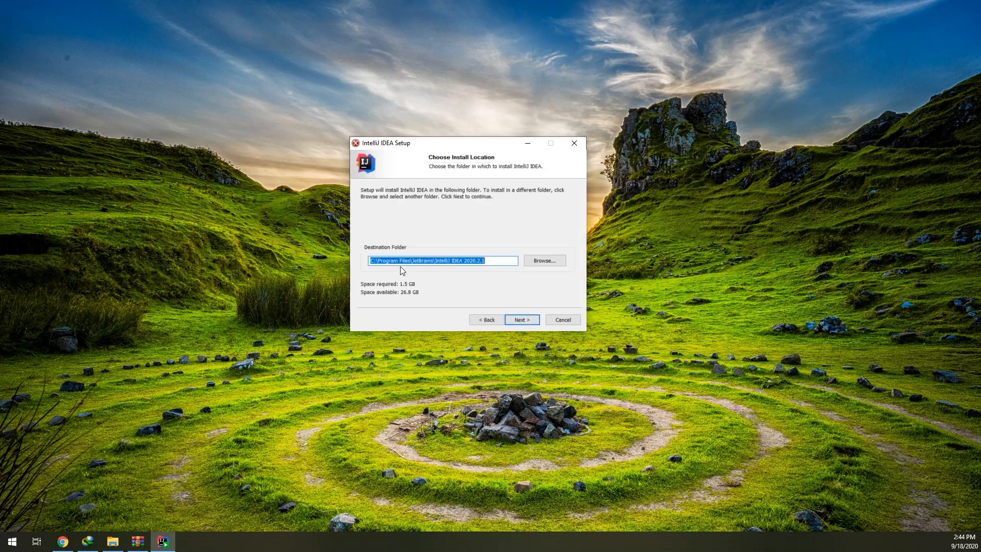
{"action": "left_click", "coordinate": [521, 320]}
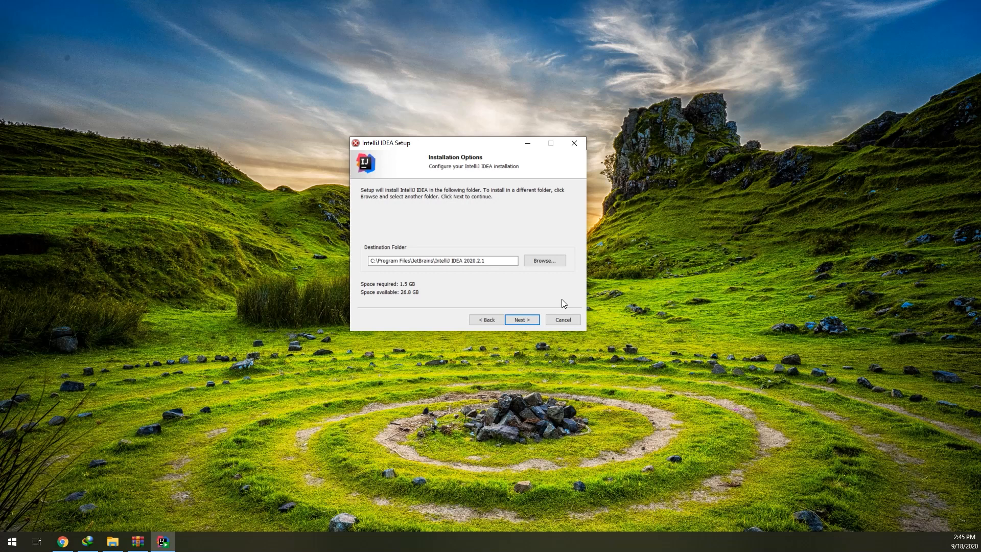
{"action": "left_click", "coordinate": [521, 319]}
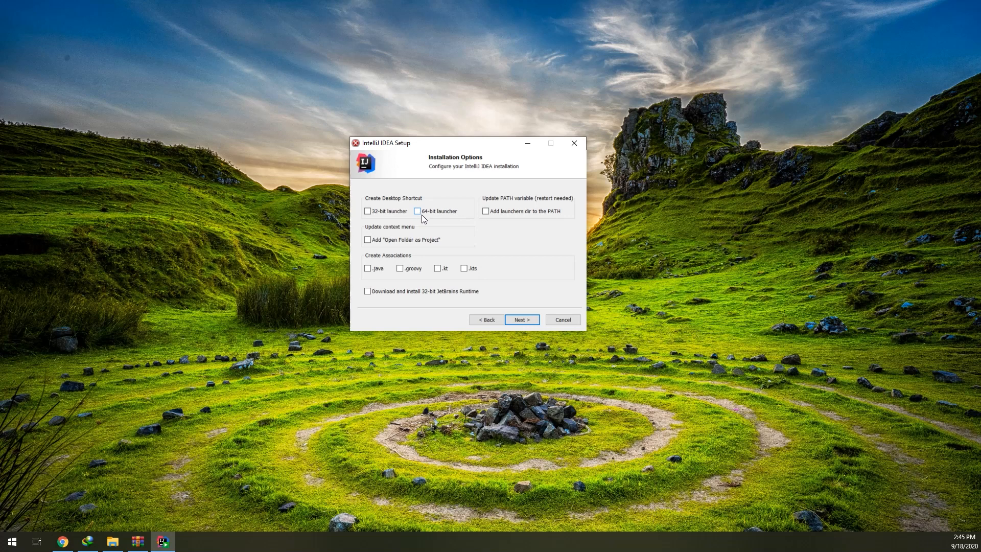
{"action": "left_click", "coordinate": [417, 211]}
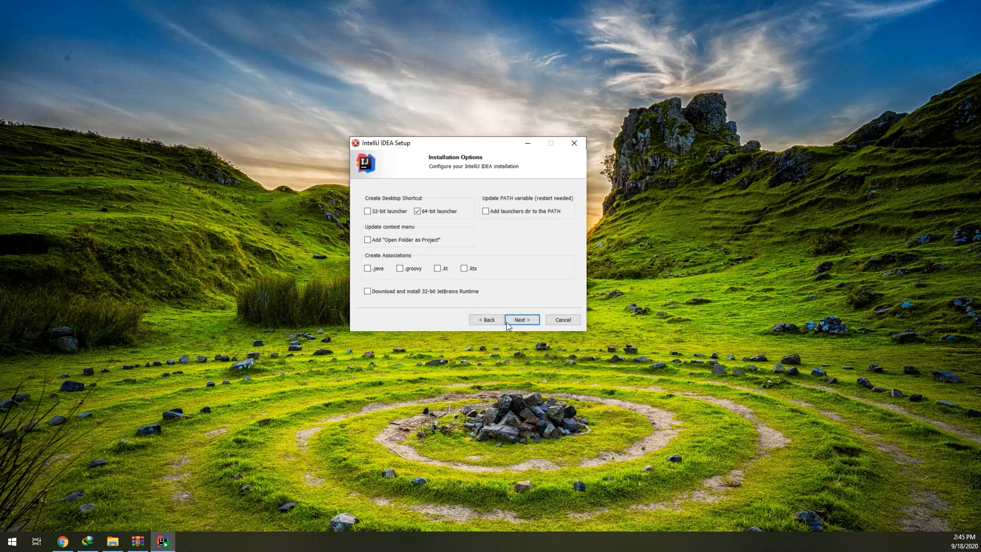
{"action": "left_click", "coordinate": [521, 319]}
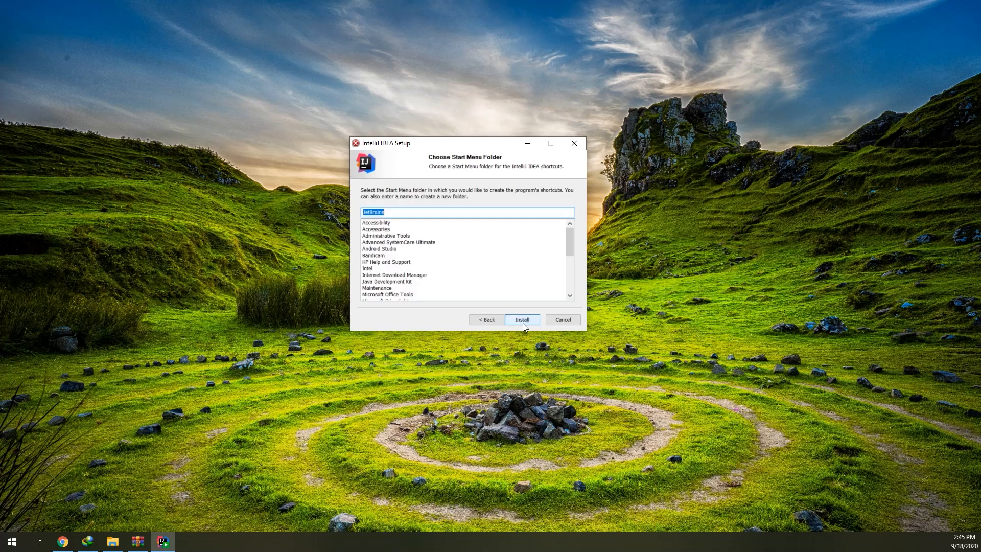
Step: Install into the JetBrains Start Menu folder, then launch IntelliJ IDEA with 'Do not import settings'
{"action": "left_click", "coordinate": [521, 319]}
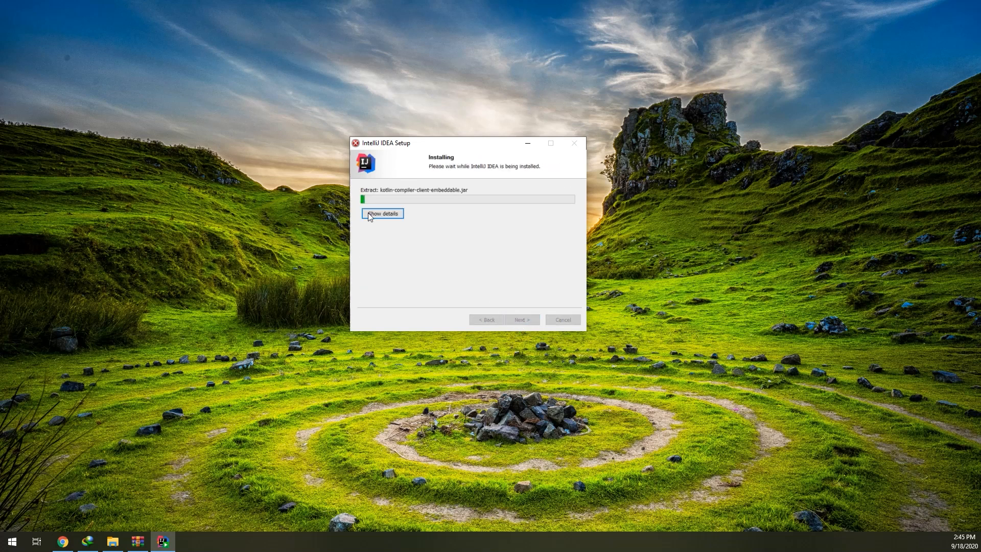
{"action": "left_click", "coordinate": [382, 213]}
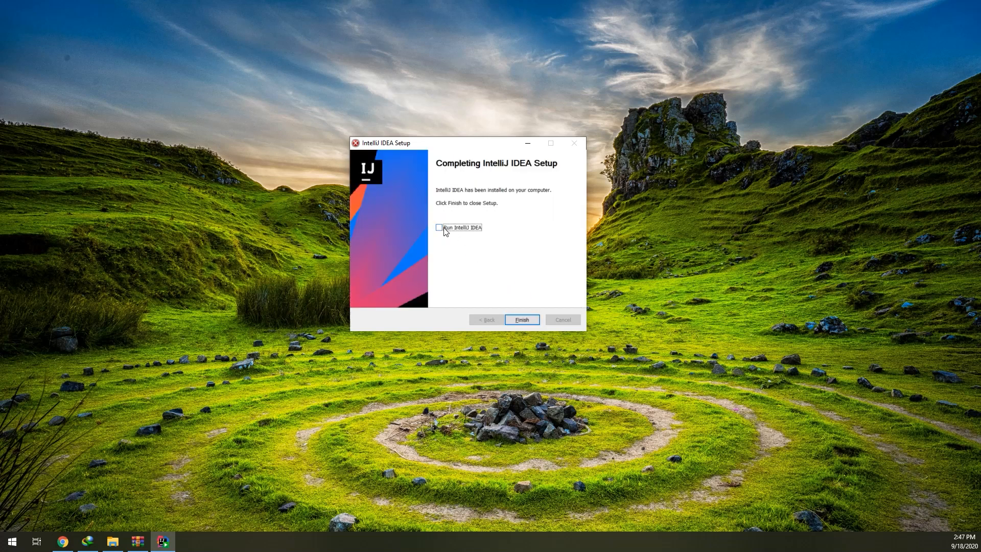
{"action": "left_click", "coordinate": [438, 227]}
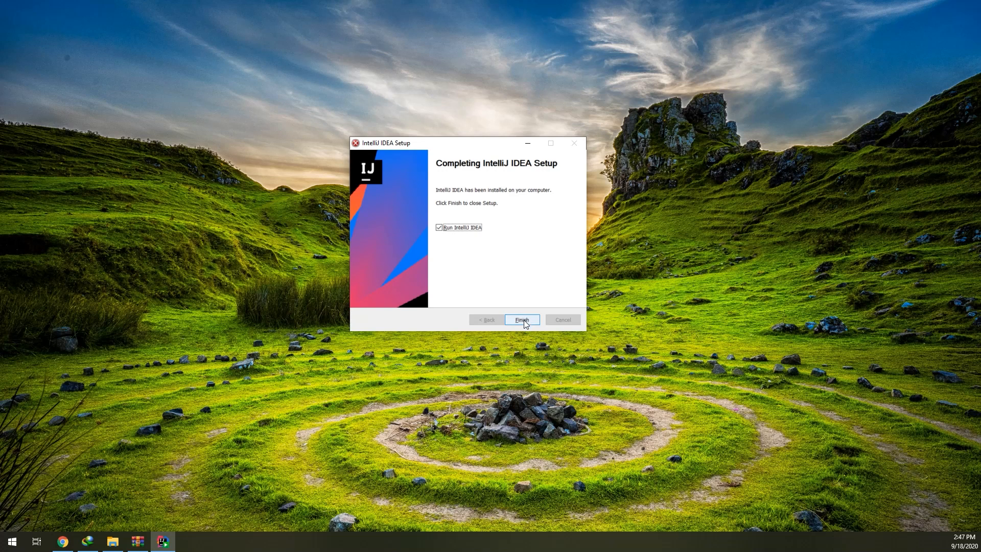
{"action": "left_click", "coordinate": [521, 320]}
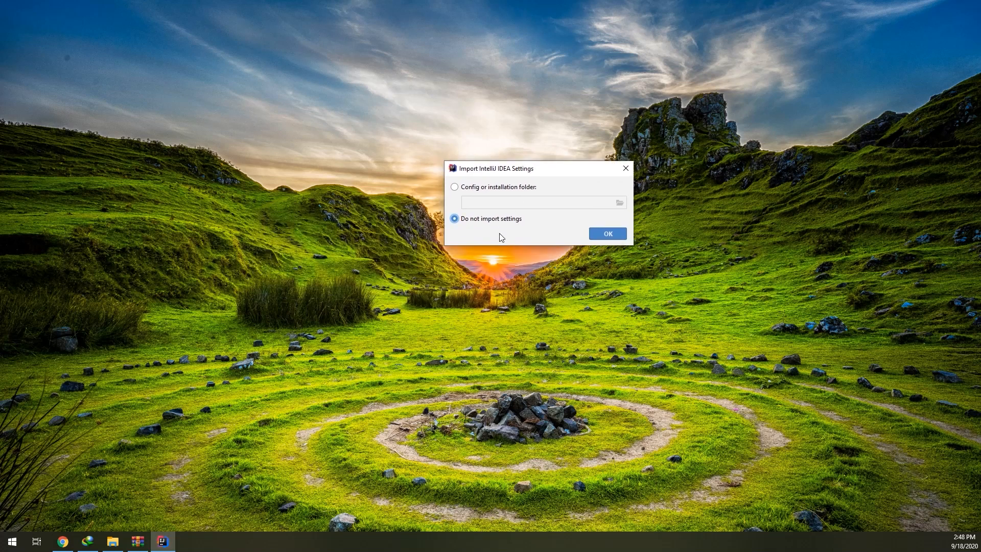
{"action": "left_click", "coordinate": [606, 234]}
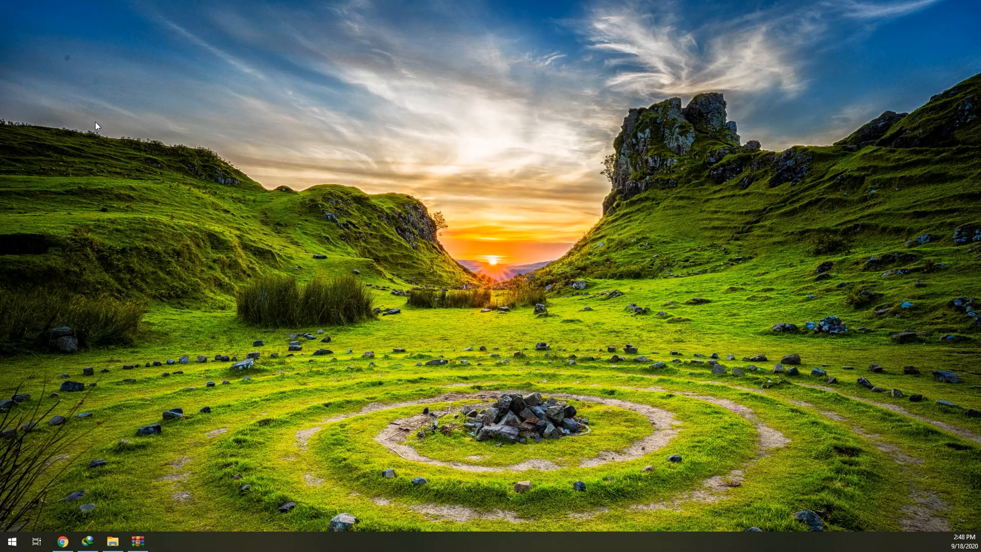
{"action": "left_click", "coordinate": [163, 541]}
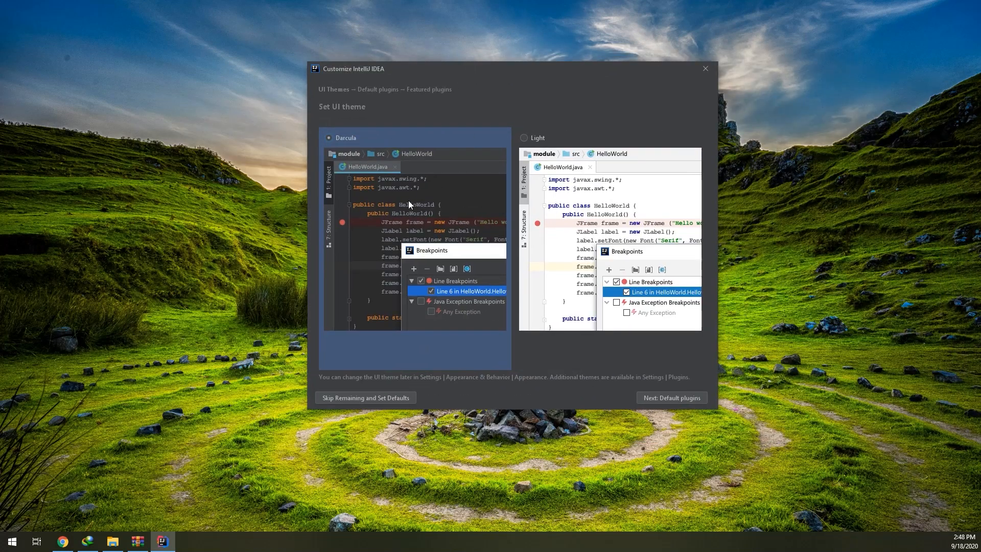
{"action": "mouse_move", "coordinate": [695, 417]}
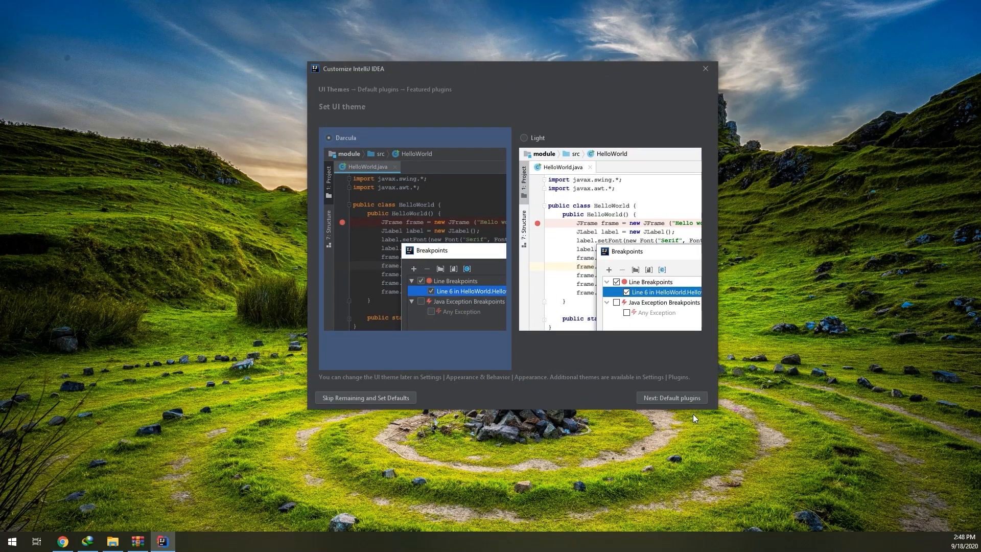
Step: Keep the Darcula theme and all default plugins enabled, reaching Featured plugins
{"action": "left_click", "coordinate": [670, 397]}
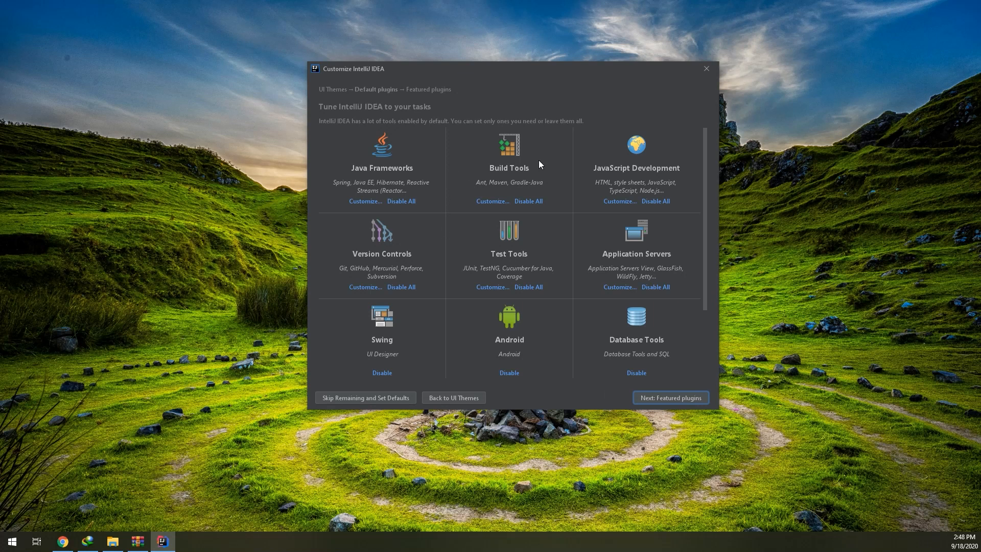
{"action": "scroll", "scroll_direction": "down", "scroll_amount": 3}
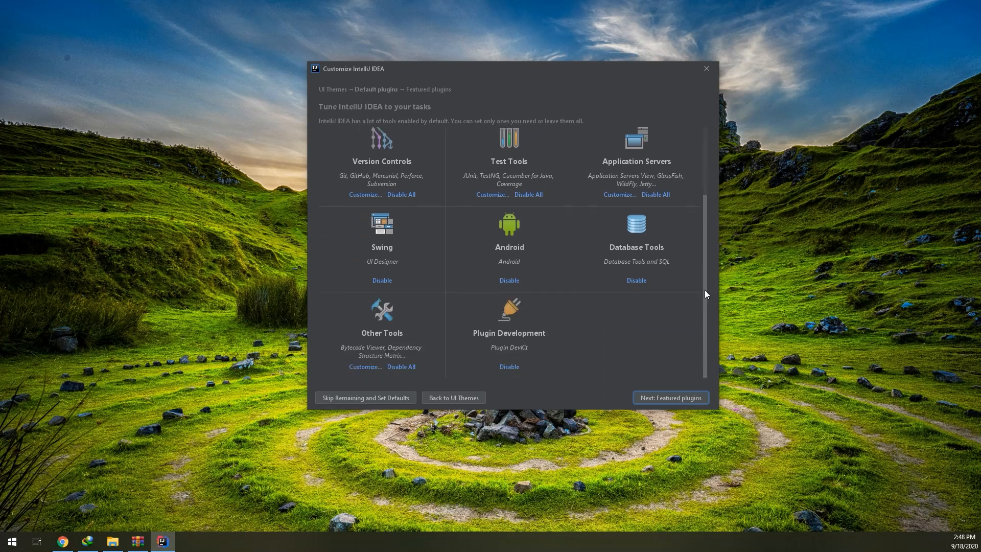
{"action": "mouse_move", "coordinate": [708, 306]}
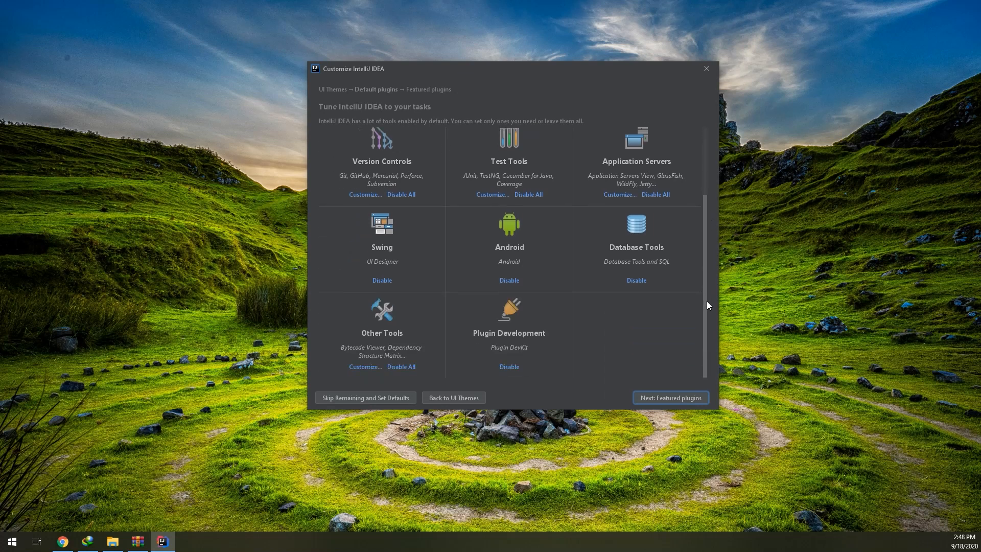
{"action": "mouse_move", "coordinate": [518, 260]}
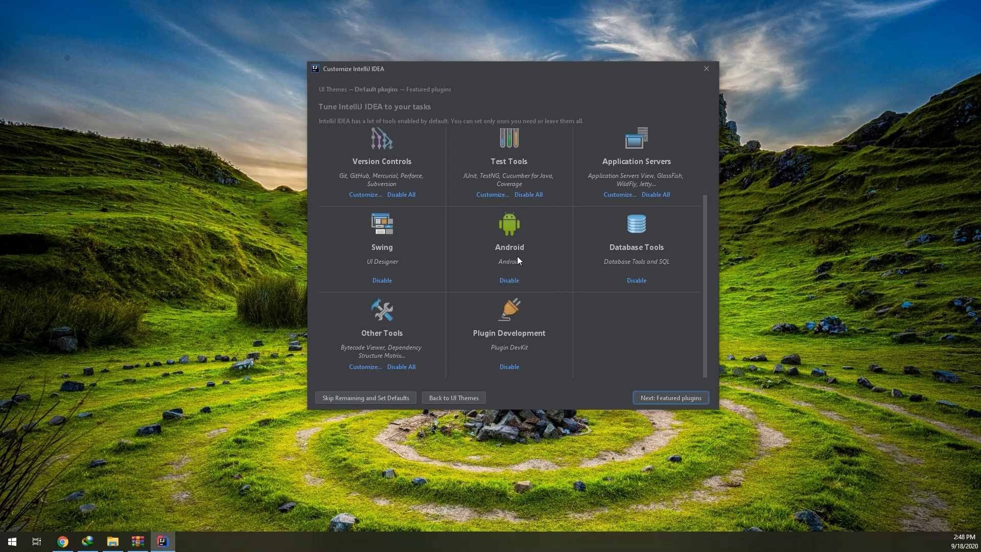
{"action": "mouse_move", "coordinate": [438, 396]}
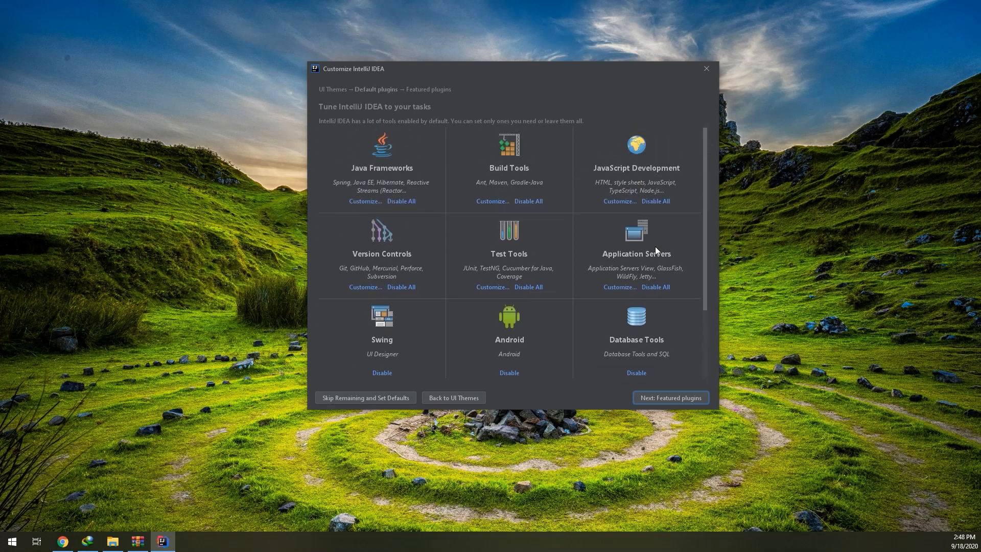
{"action": "mouse_move", "coordinate": [558, 191]}
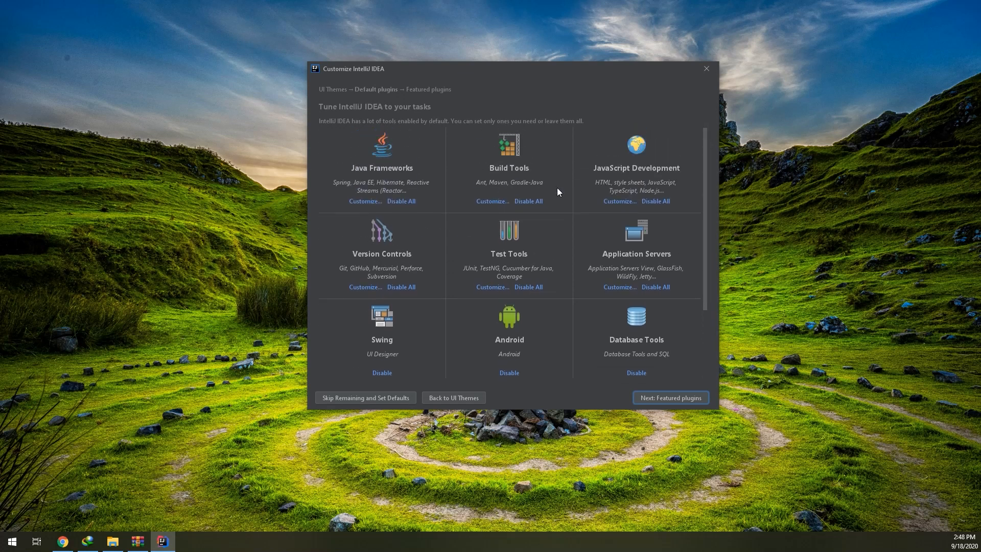
{"action": "mouse_move", "coordinate": [415, 200]}
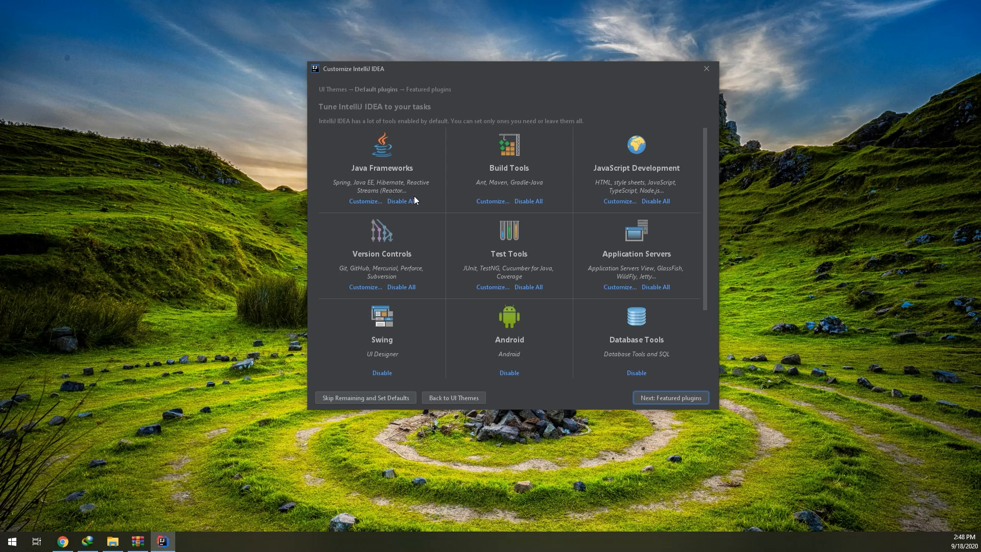
{"action": "mouse_move", "coordinate": [682, 403]}
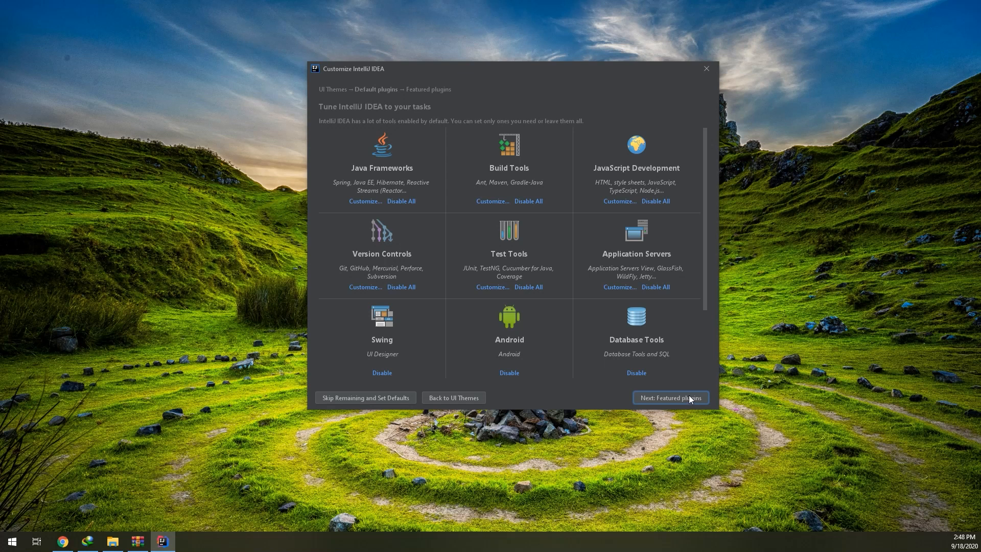
{"action": "mouse_move", "coordinate": [566, 340]}
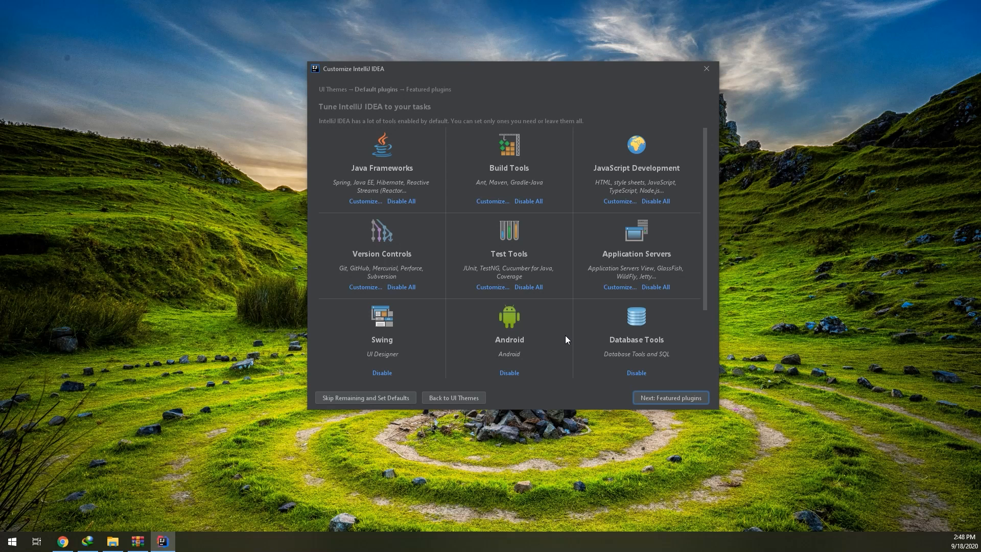
{"action": "mouse_move", "coordinate": [566, 343]}
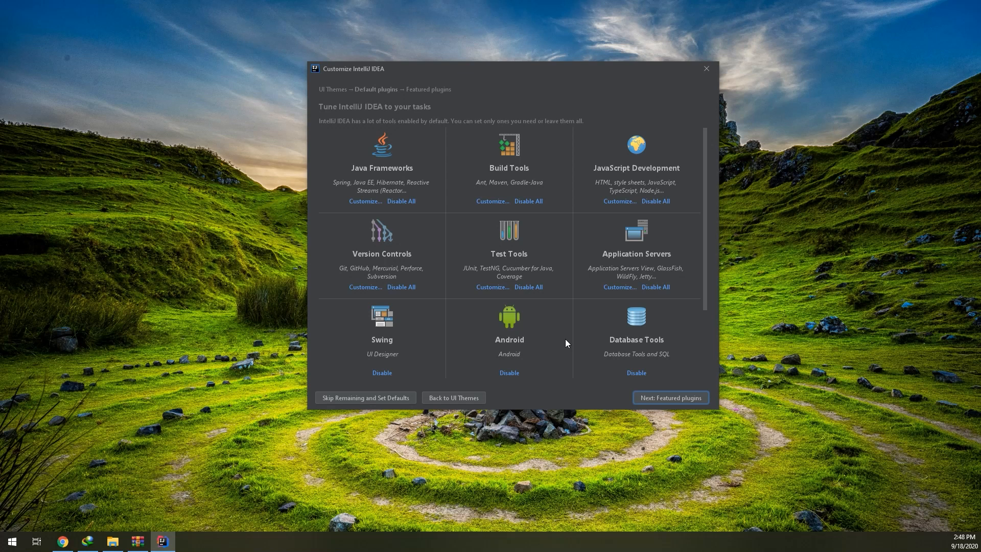
{"action": "mouse_move", "coordinate": [710, 164]}
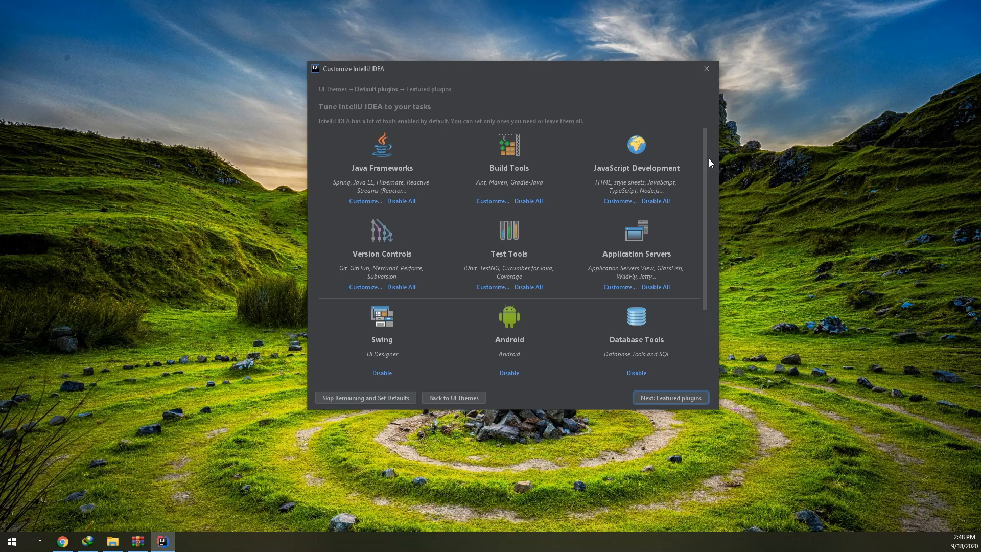
{"action": "scroll", "scroll_direction": "down", "scroll_amount": 3}
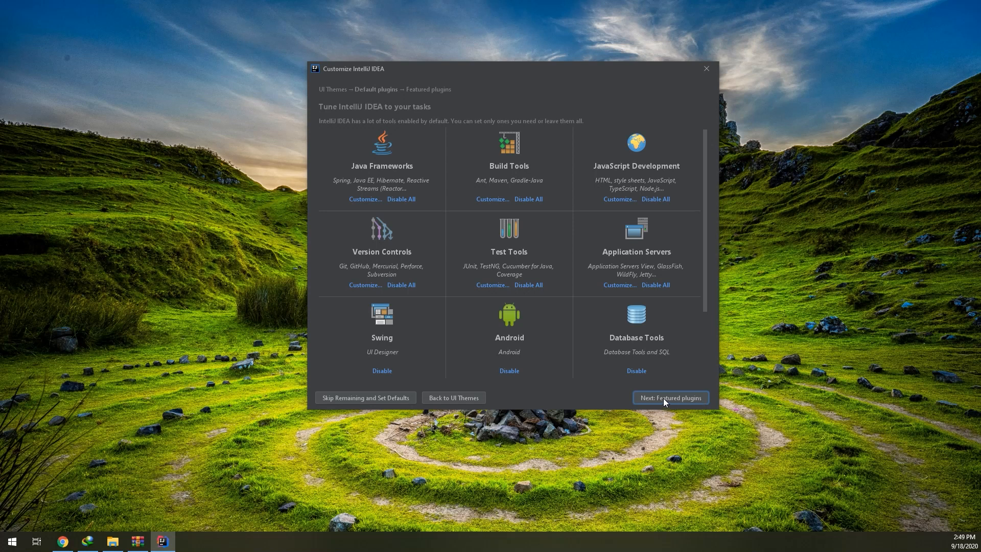
{"action": "left_click", "coordinate": [669, 398]}
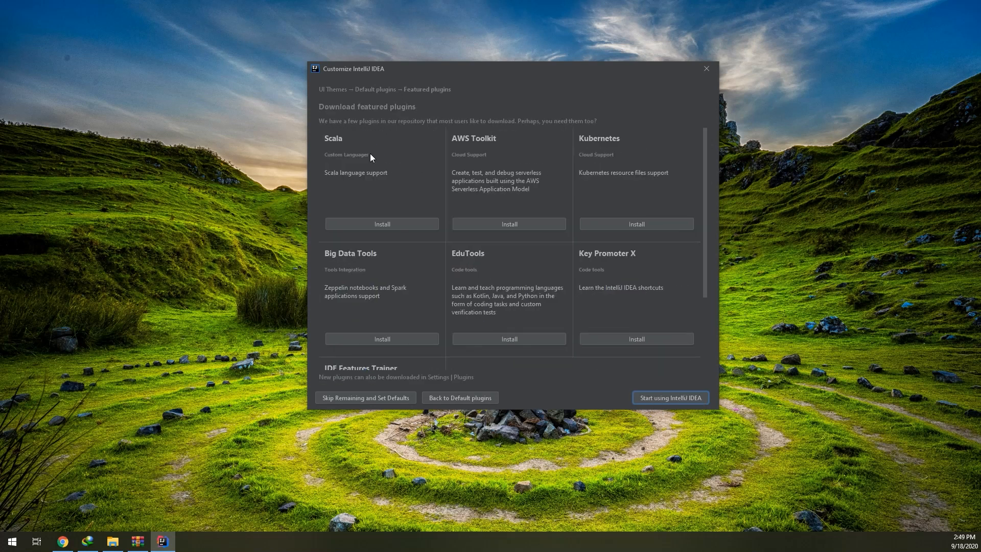
{"action": "mouse_move", "coordinate": [700, 166]}
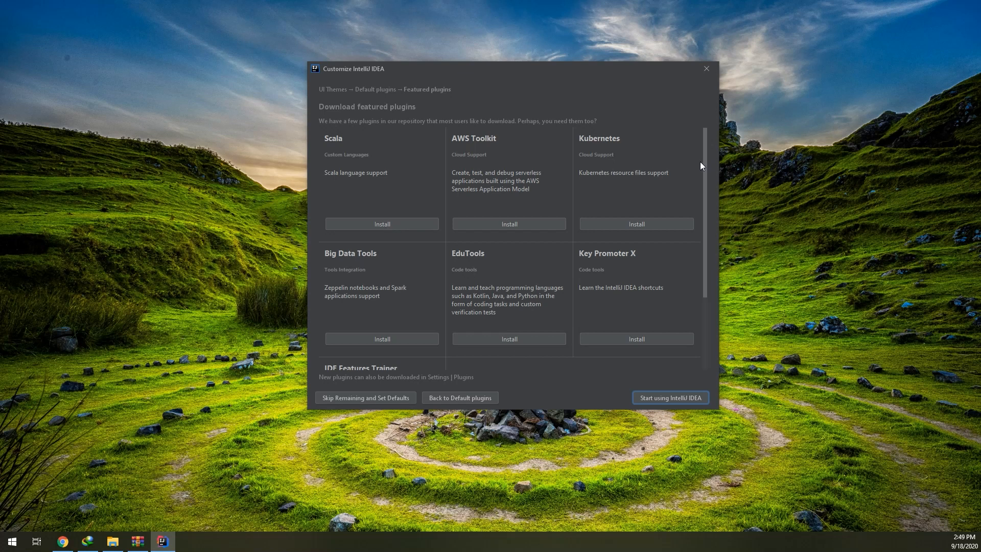
Step: Skip the featured plugins and start using IntelliJ IDEA, reaching License Activation
{"action": "scroll", "scroll_direction": "down", "scroll_amount": 3}
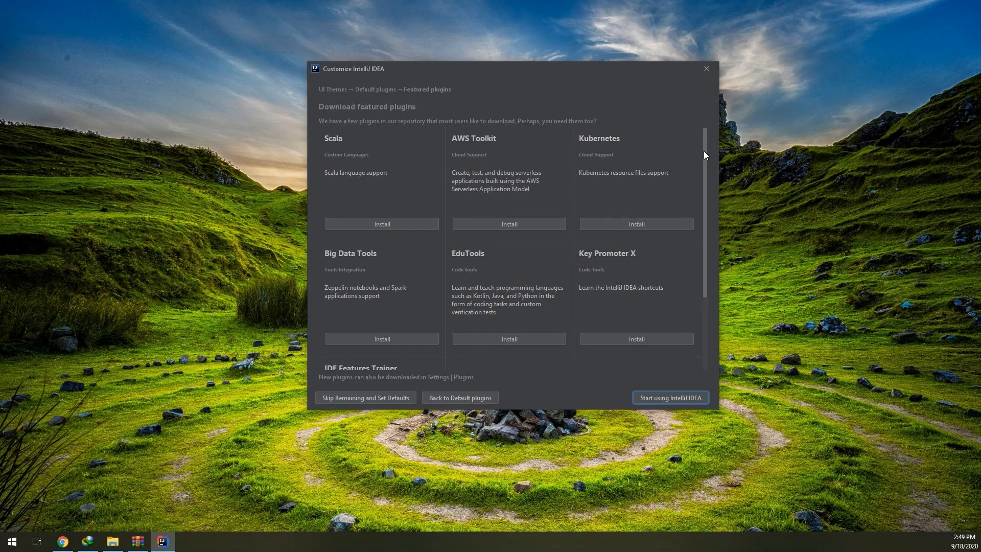
{"action": "mouse_move", "coordinate": [664, 387]}
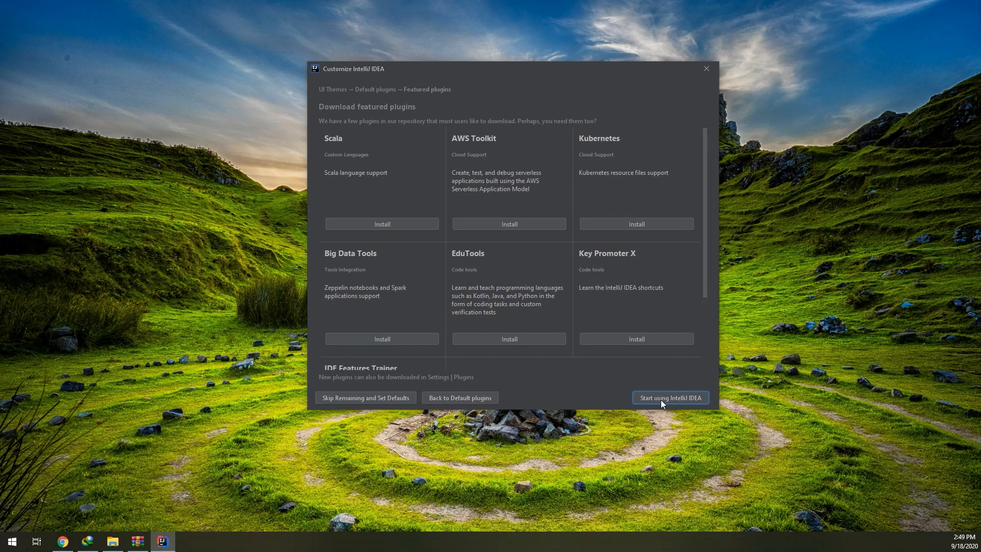
{"action": "left_click", "coordinate": [670, 398]}
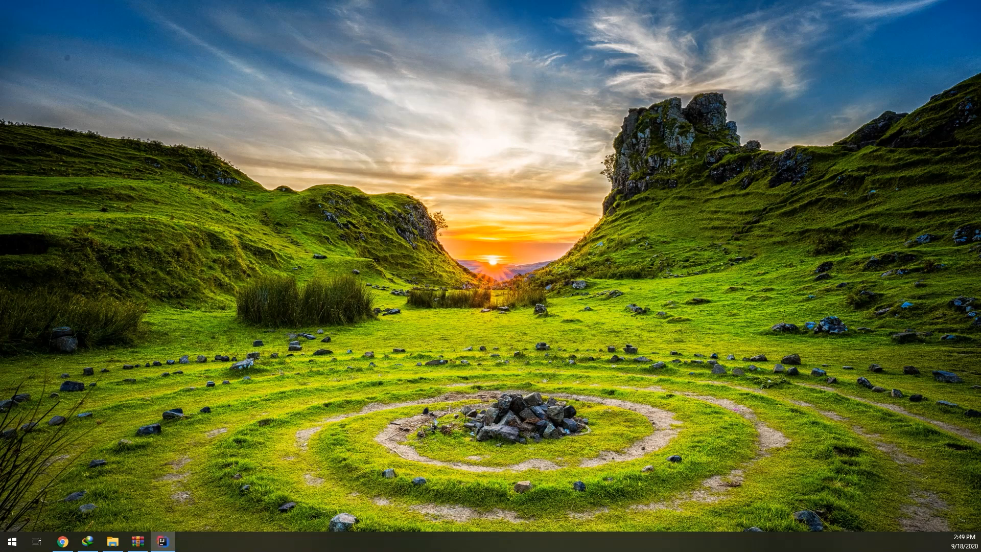
{"action": "left_click", "coordinate": [163, 540]}
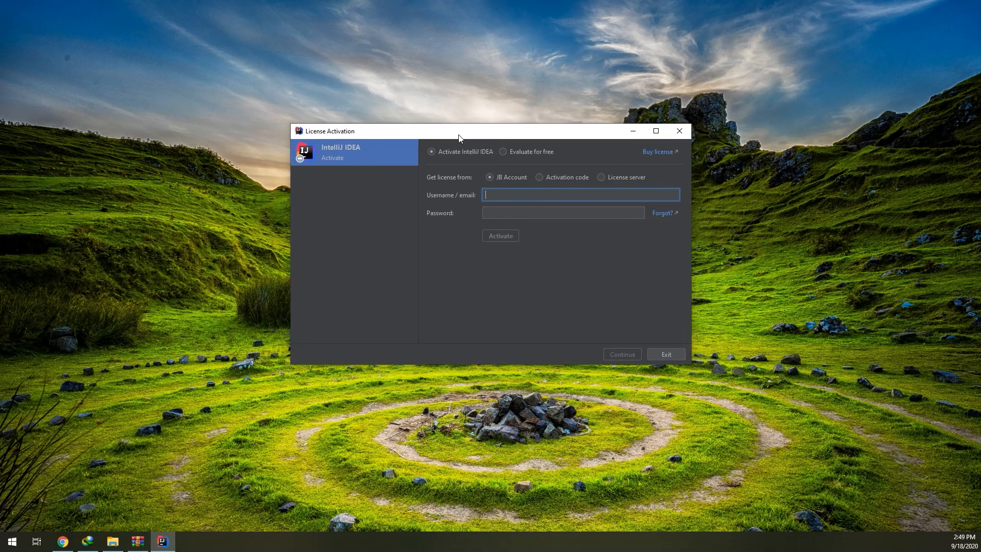
{"action": "mouse_move", "coordinate": [558, 160]}
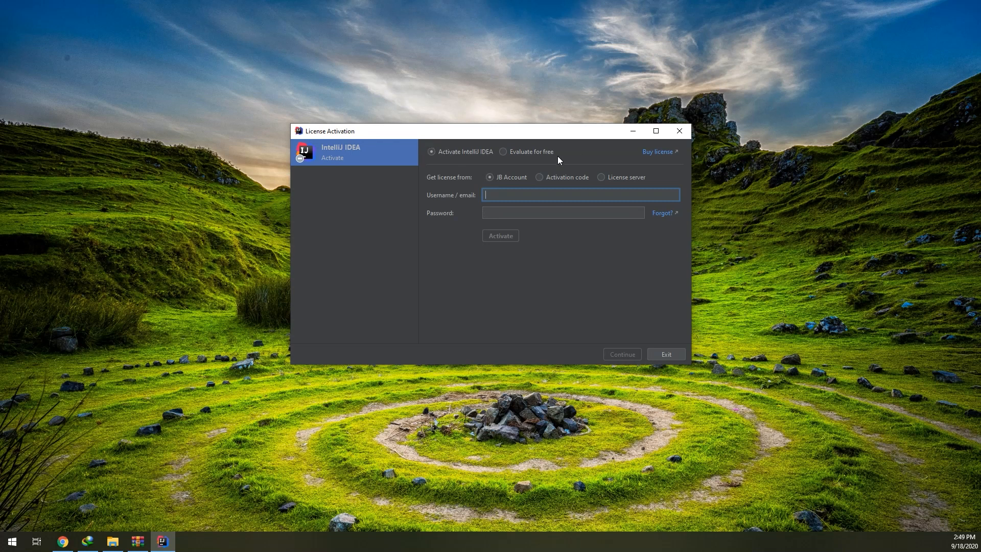
Step: Choose 'Evaluate for free' and start the 30-day evaluation
{"action": "left_click", "coordinate": [504, 151]}
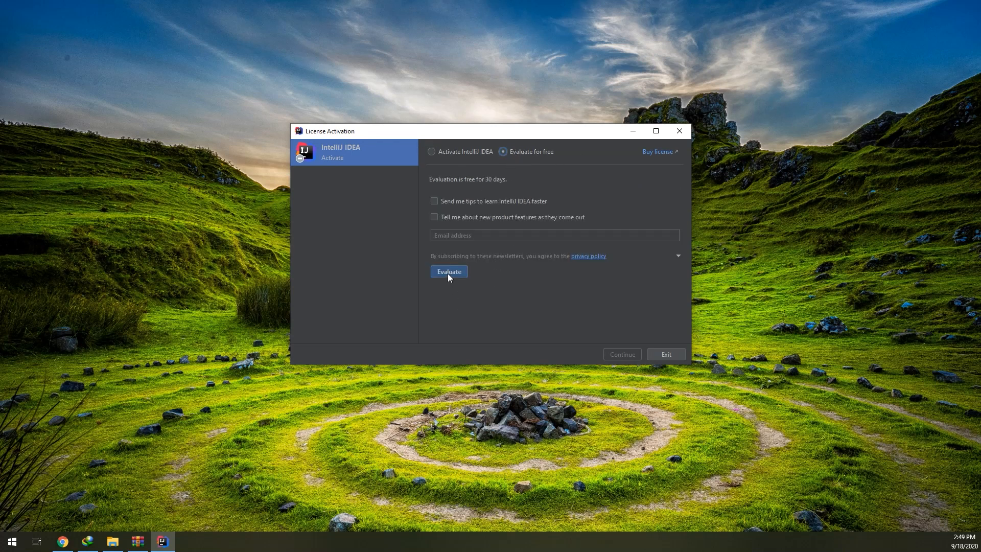
{"action": "left_click", "coordinate": [448, 272]}
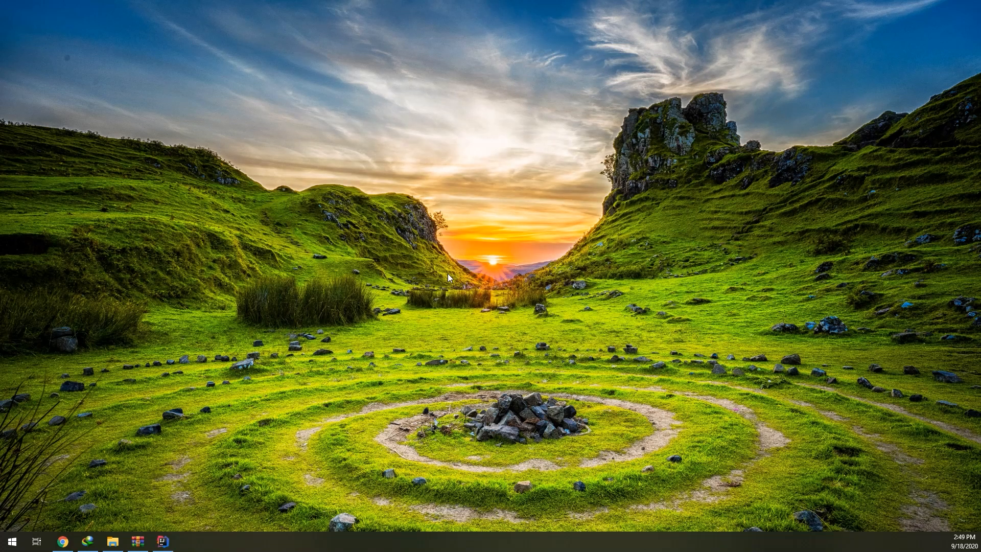
{"action": "left_click", "coordinate": [164, 541]}
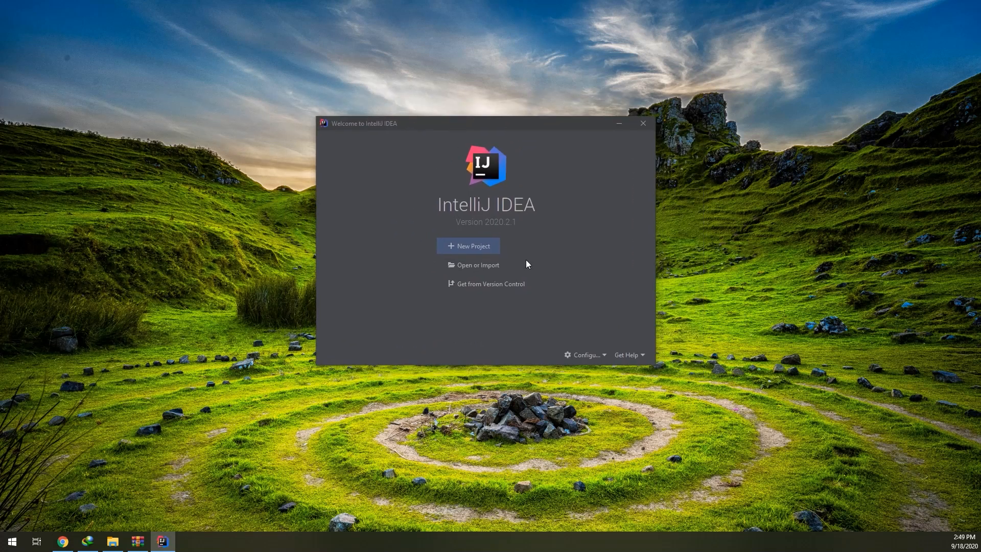
{"action": "mouse_move", "coordinate": [474, 247]}
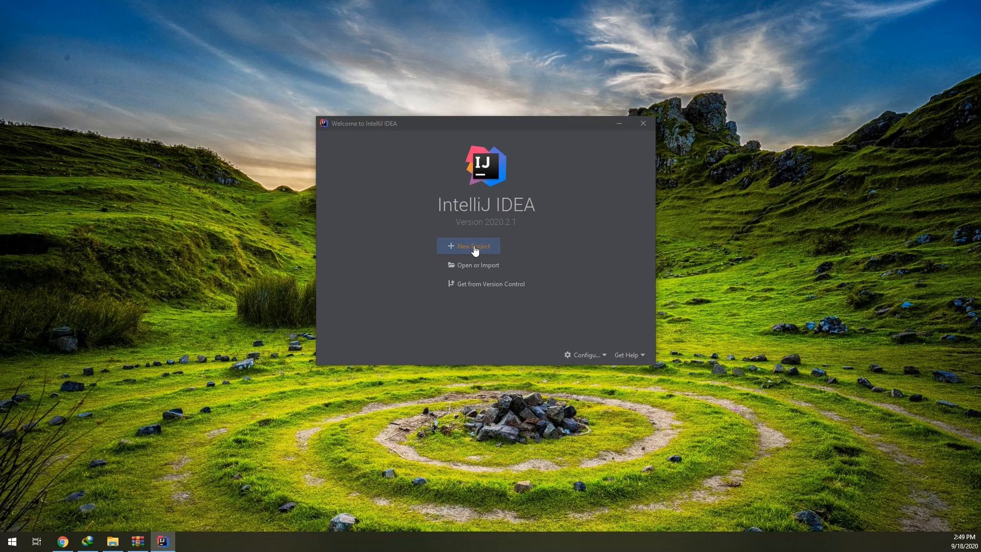
Step: Create a Java project with no extra libraries or template, named test2
{"action": "left_click", "coordinate": [468, 245]}
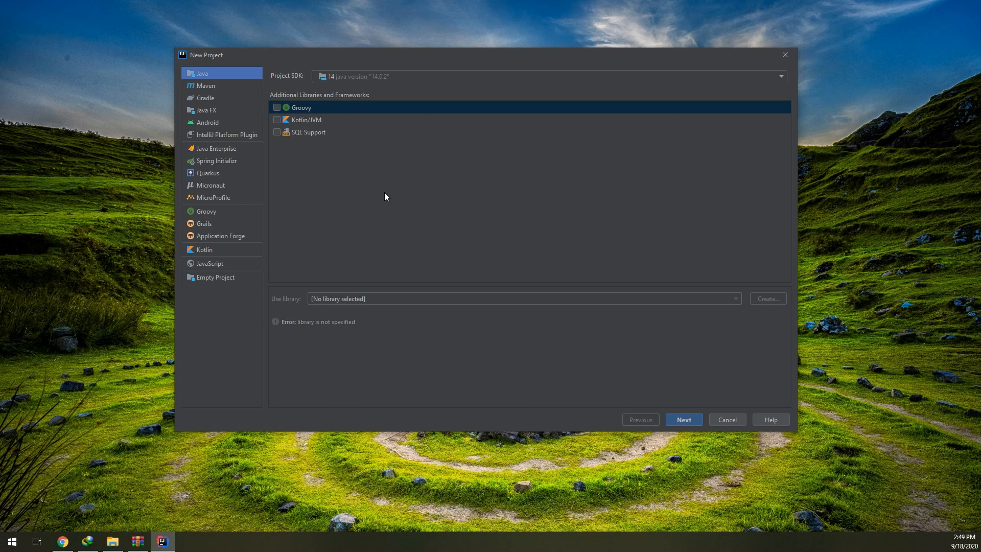
{"action": "mouse_move", "coordinate": [241, 89]}
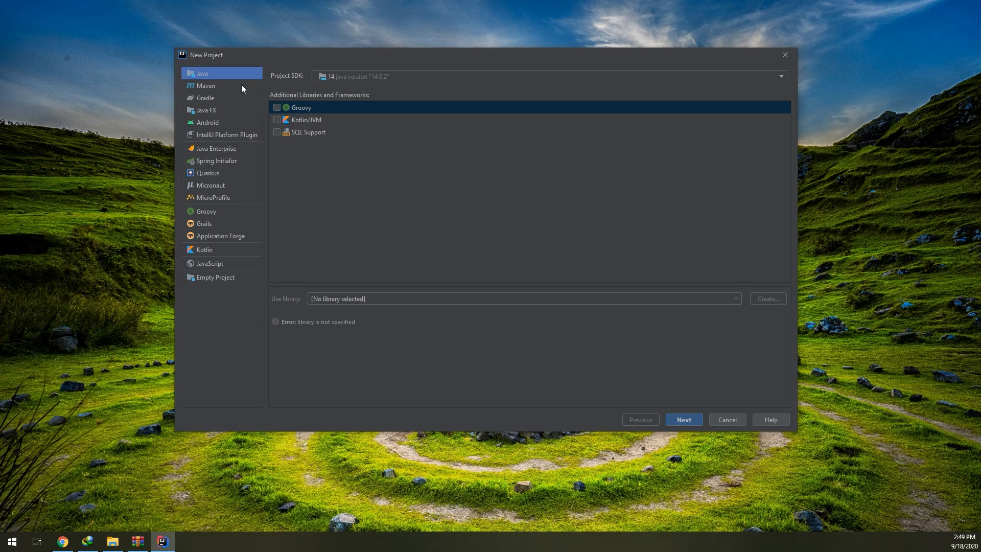
{"action": "mouse_move", "coordinate": [308, 114]}
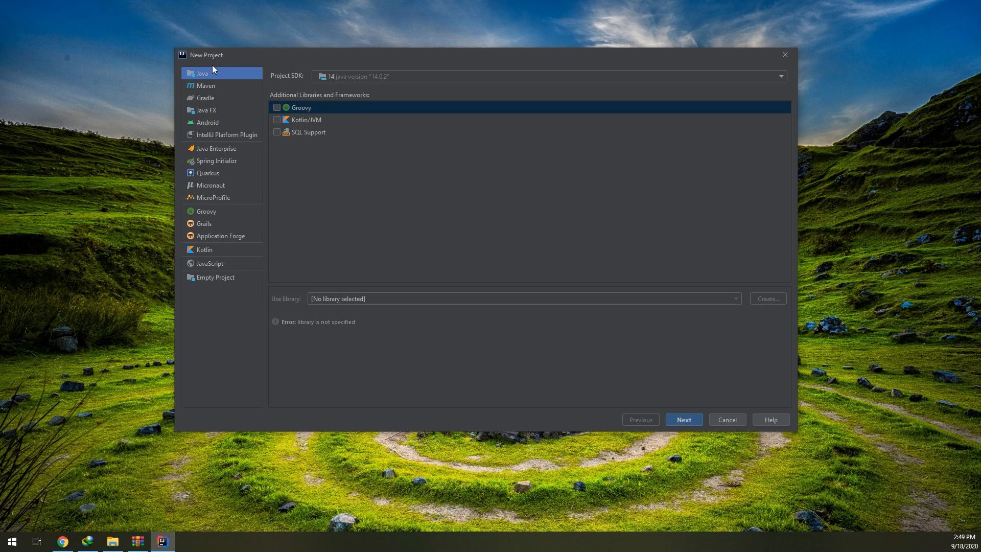
{"action": "mouse_move", "coordinate": [210, 64]}
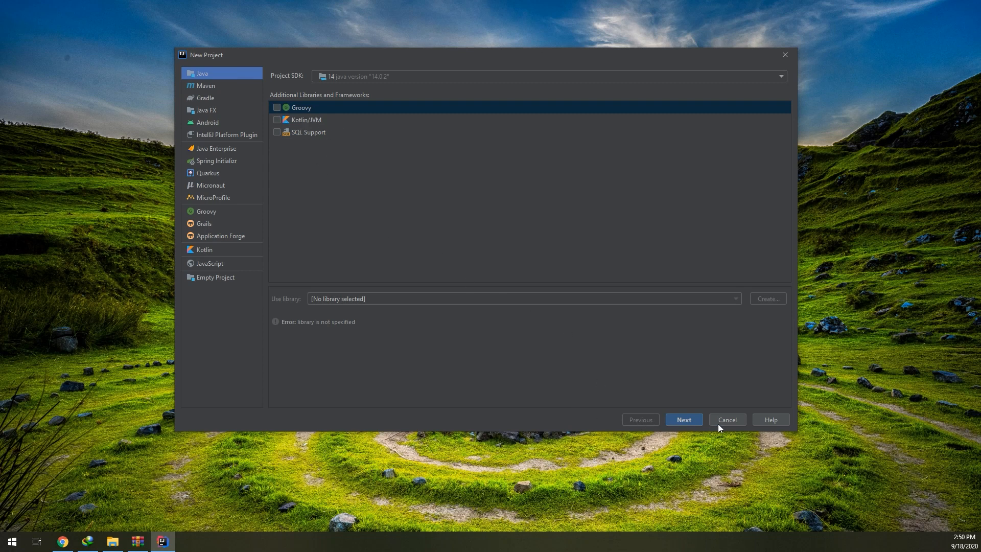
{"action": "left_click", "coordinate": [682, 419]}
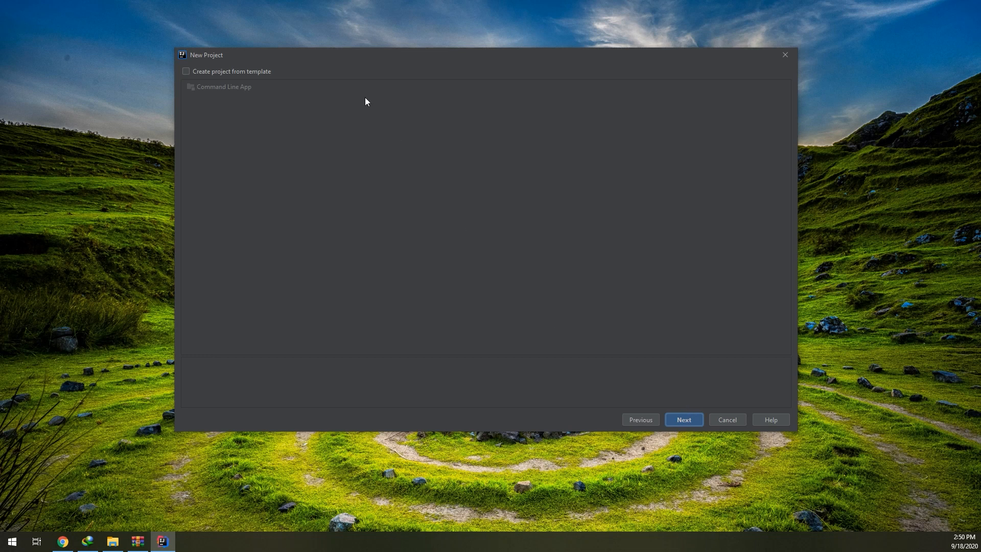
{"action": "mouse_move", "coordinate": [683, 420]}
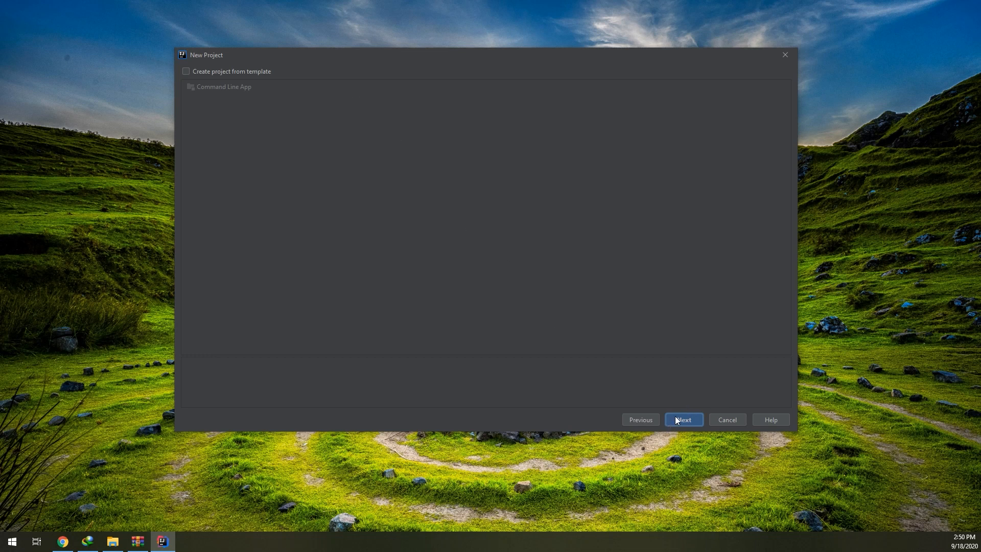
{"action": "left_click", "coordinate": [683, 419]}
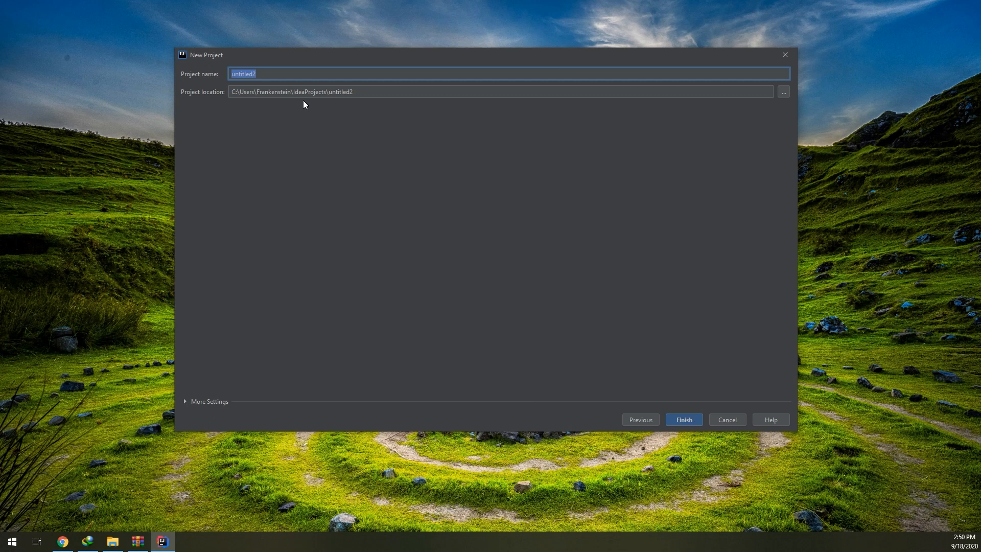
{"action": "mouse_move", "coordinate": [816, 74]}
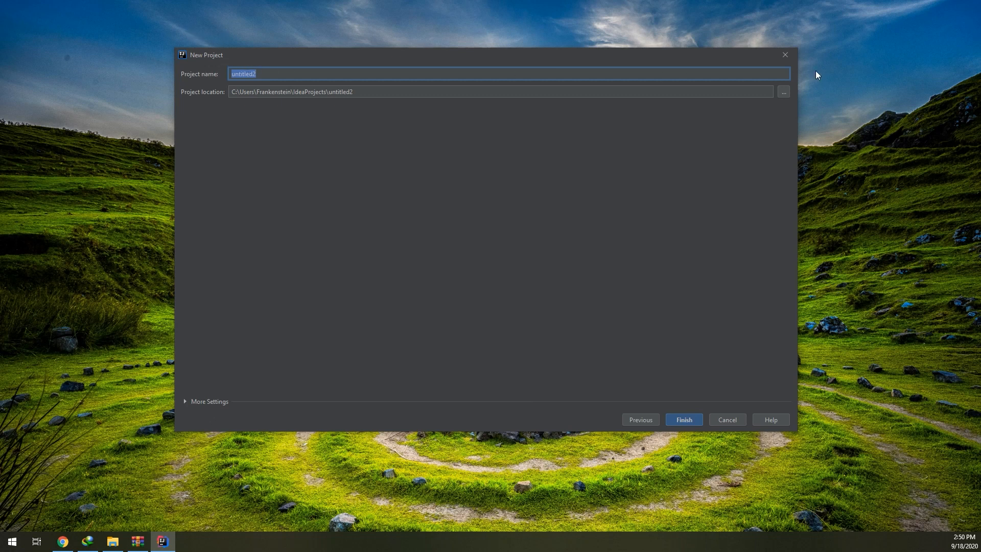
{"action": "type", "text": "test2"}
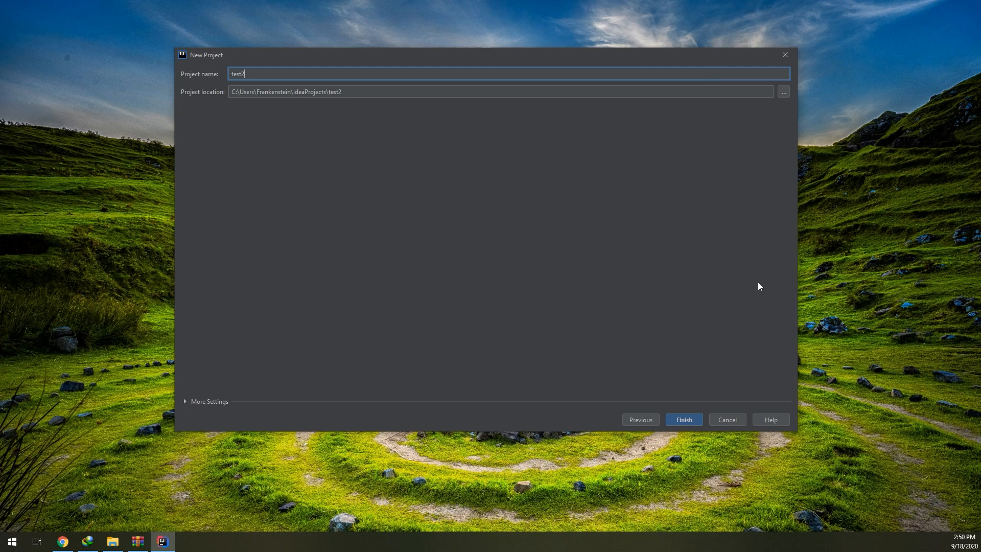
{"action": "left_click", "coordinate": [725, 419]}
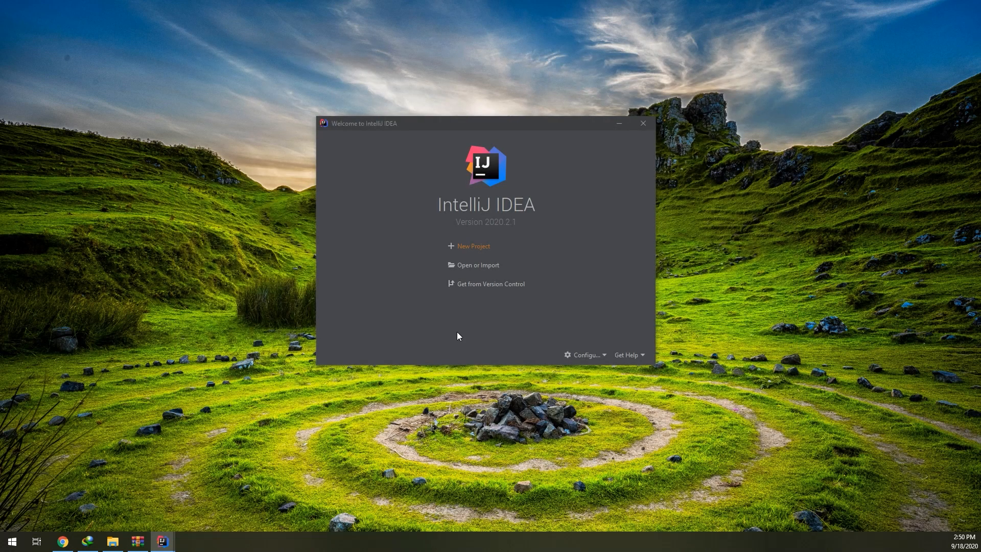
Step: Maximize the test2 project window and turn off Tip of the Day at startup
{"action": "left_click", "coordinate": [618, 123]}
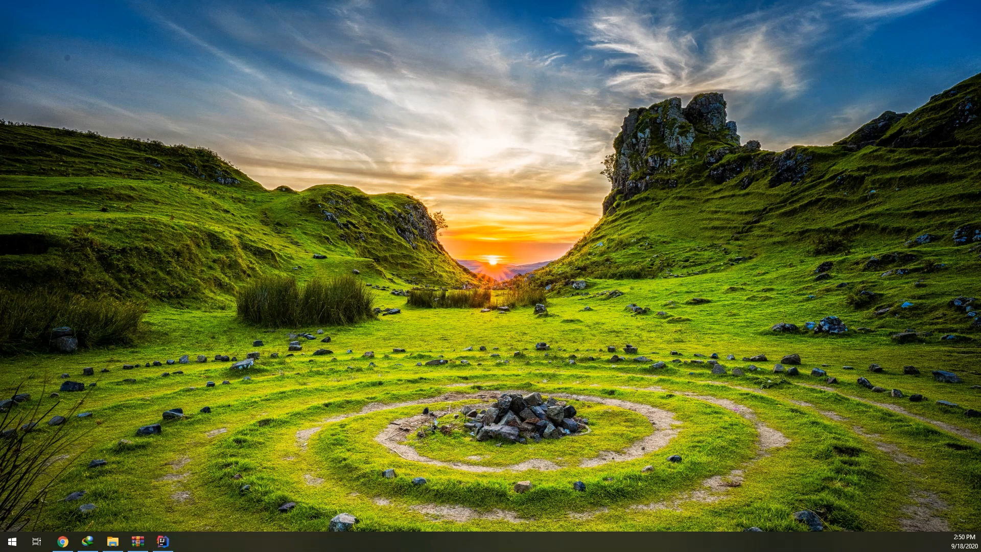
{"action": "left_click", "coordinate": [163, 540]}
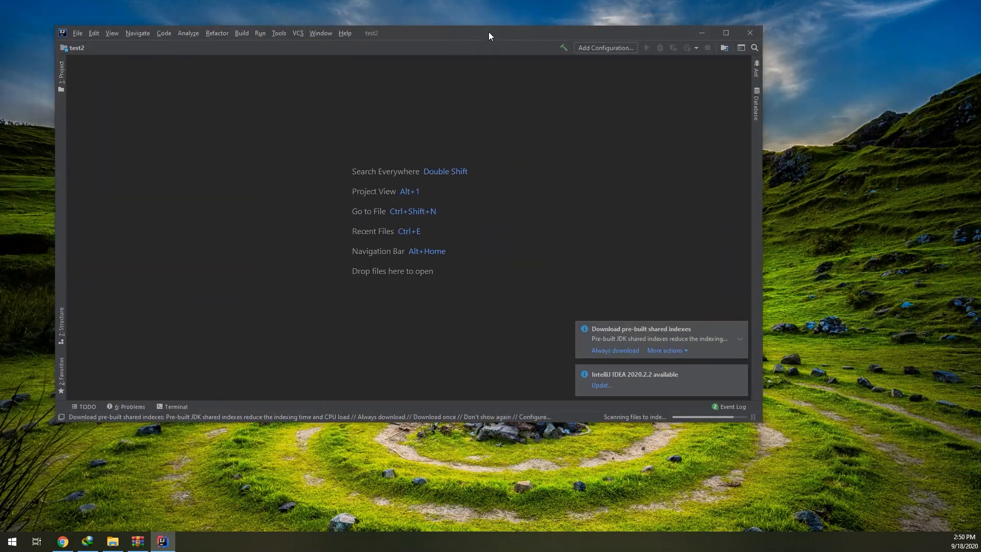
{"action": "left_click", "coordinate": [725, 33]}
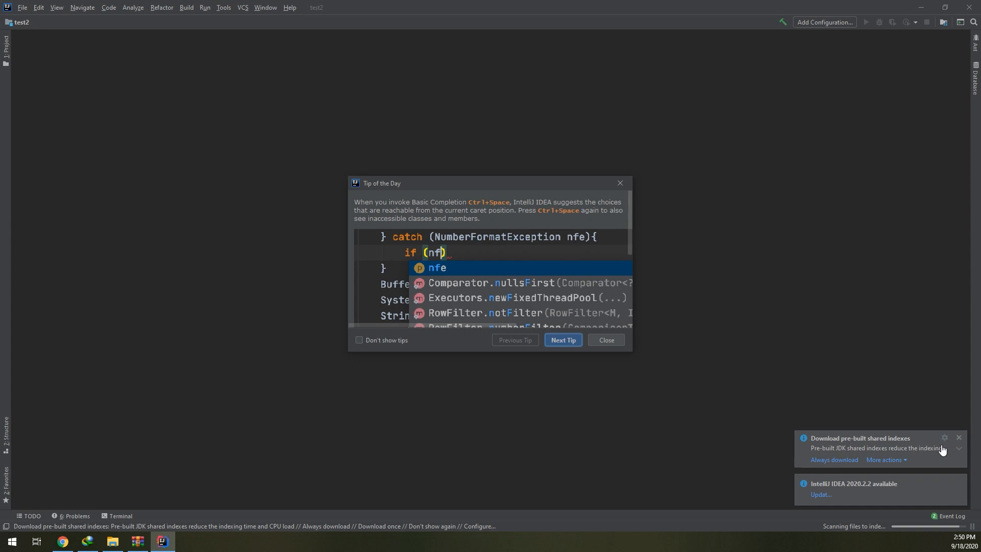
{"action": "left_click", "coordinate": [359, 340]}
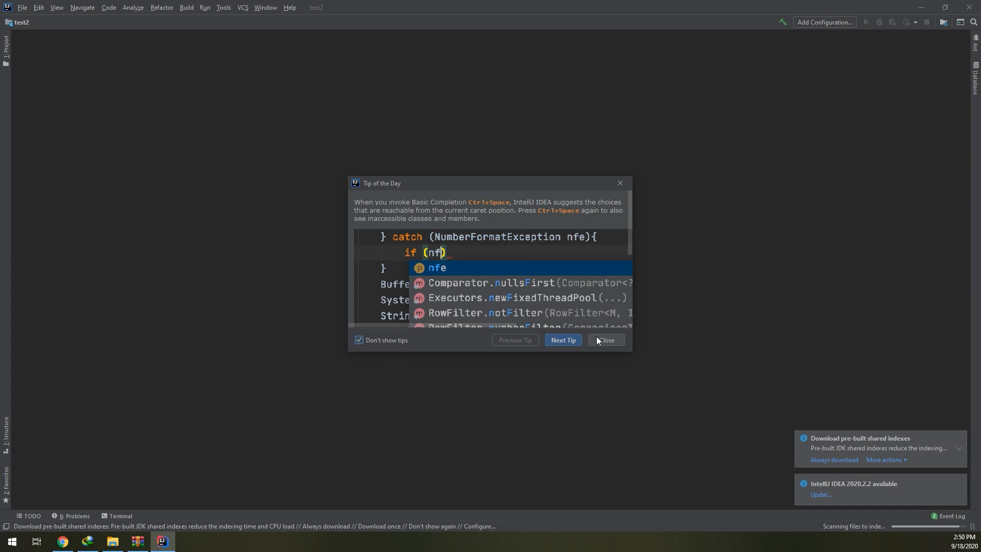